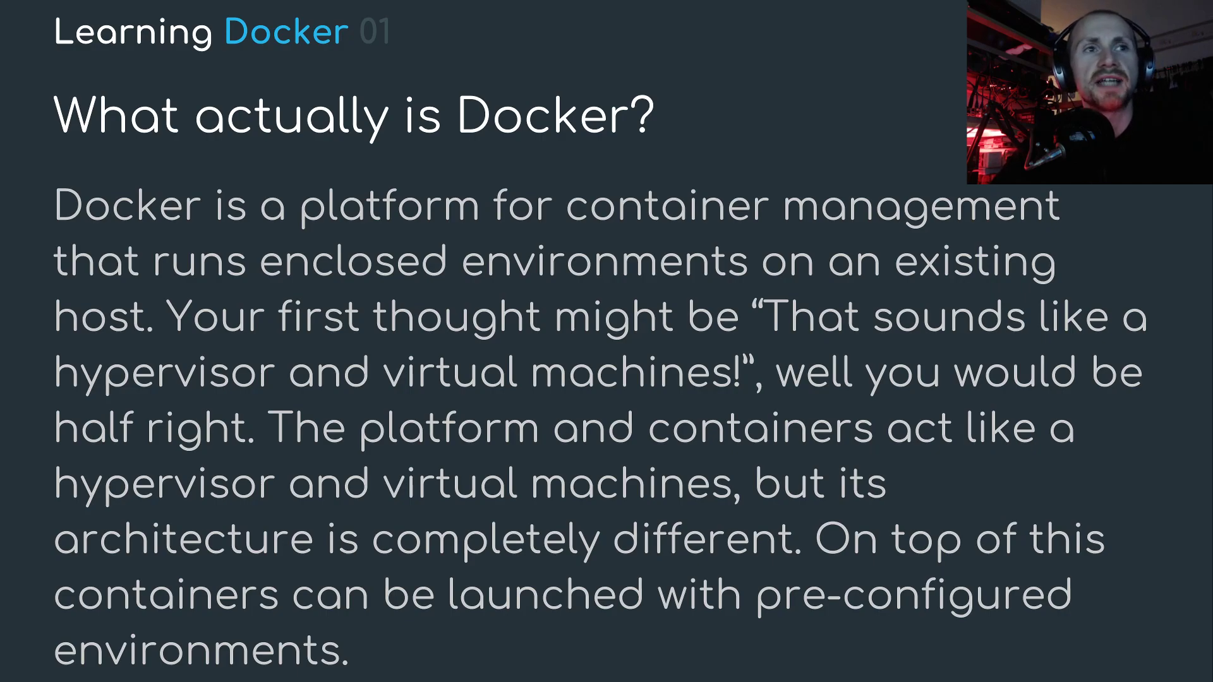
pyautogui.moveTo(25, 567)
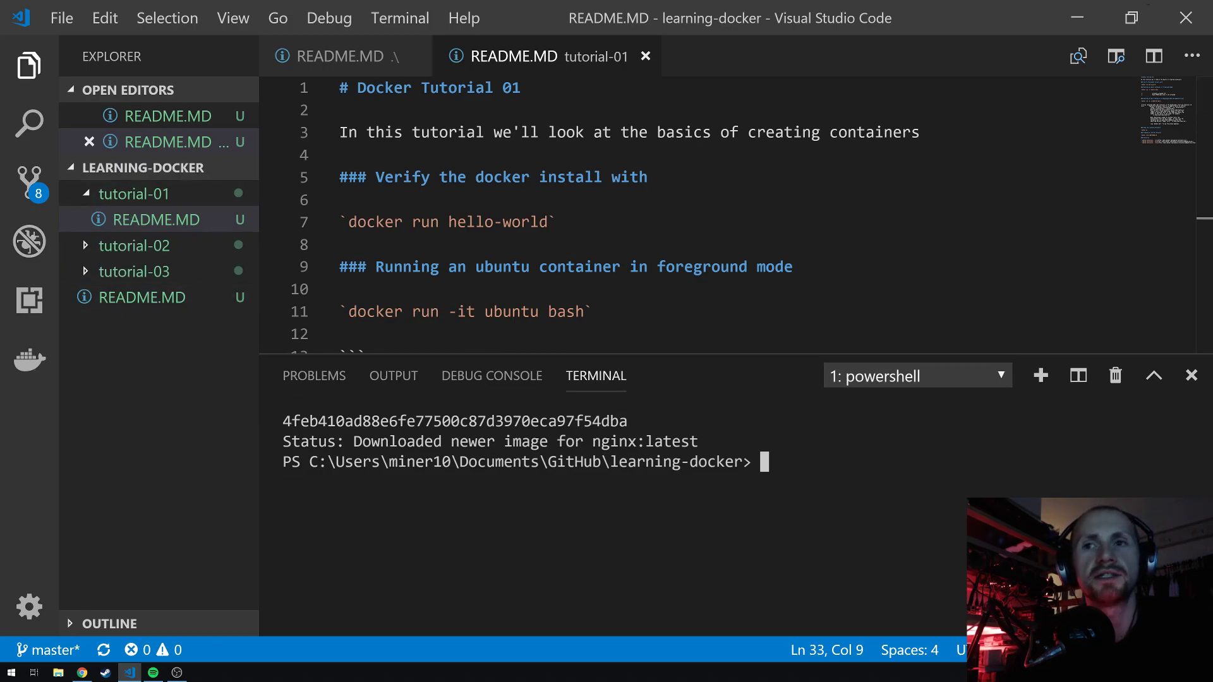
# Run clear to wipe the nginx download output from the terminal
pyautogui.write('clear')
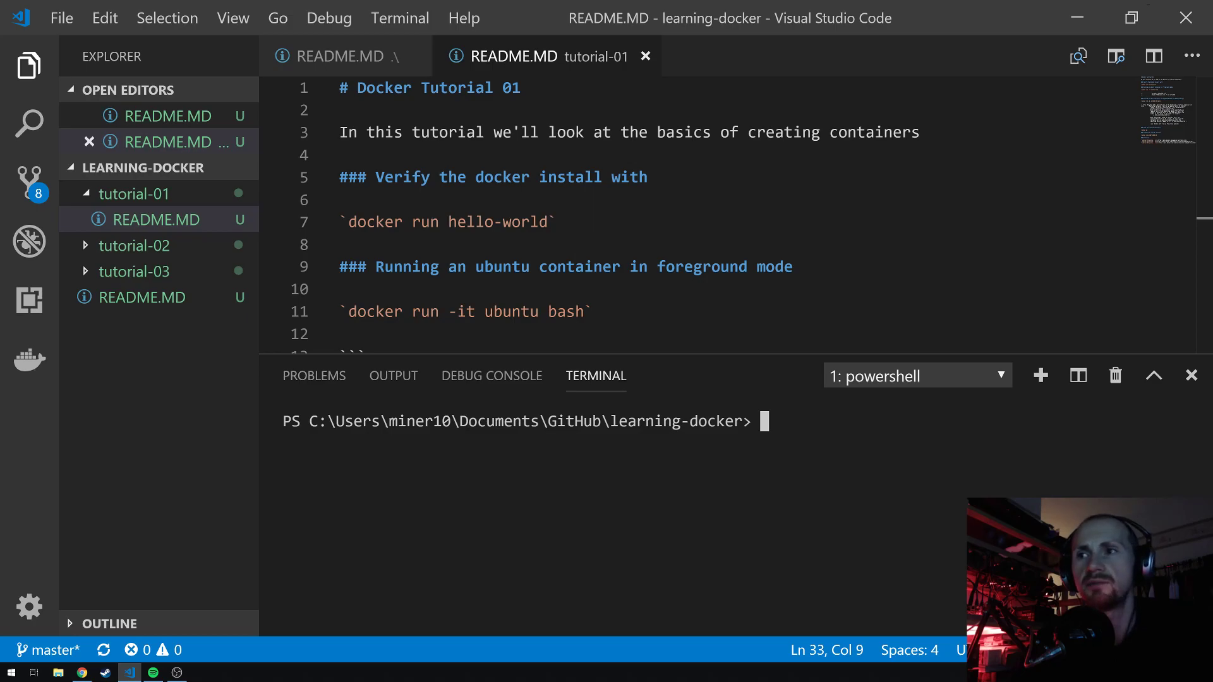
# Run docker run hello-world and scroll through Docker's greeting and explanation
pyautogui.write('docker')
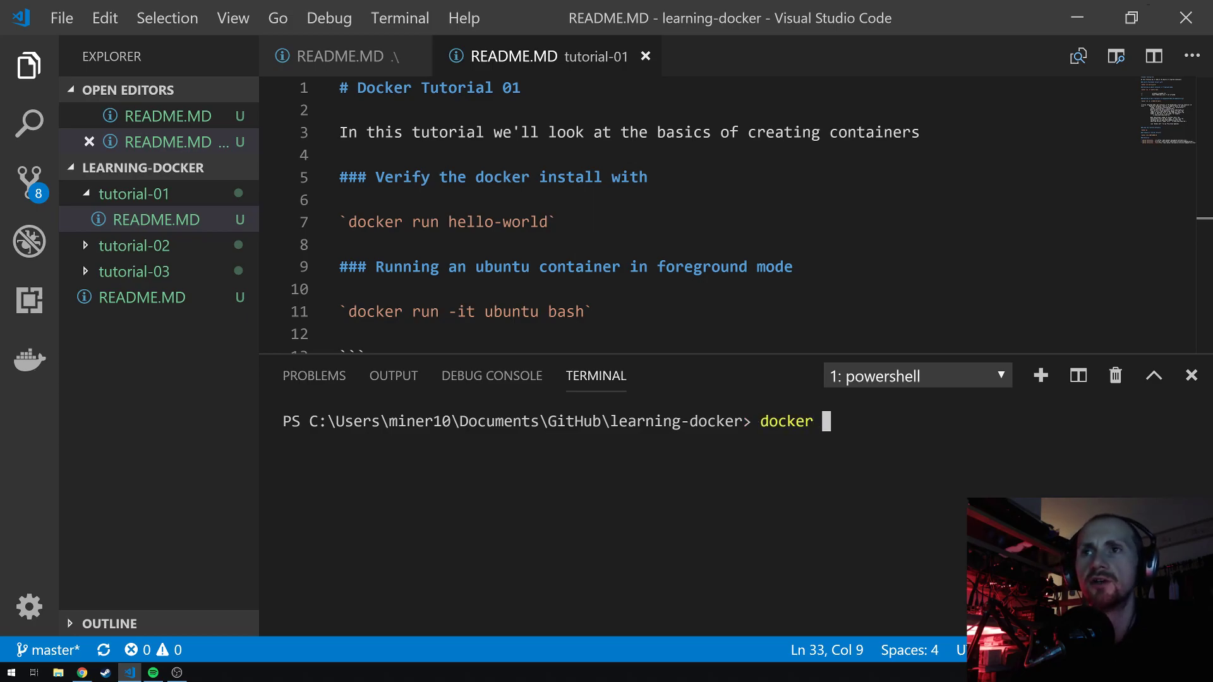
pyautogui.write('run hello-wo')
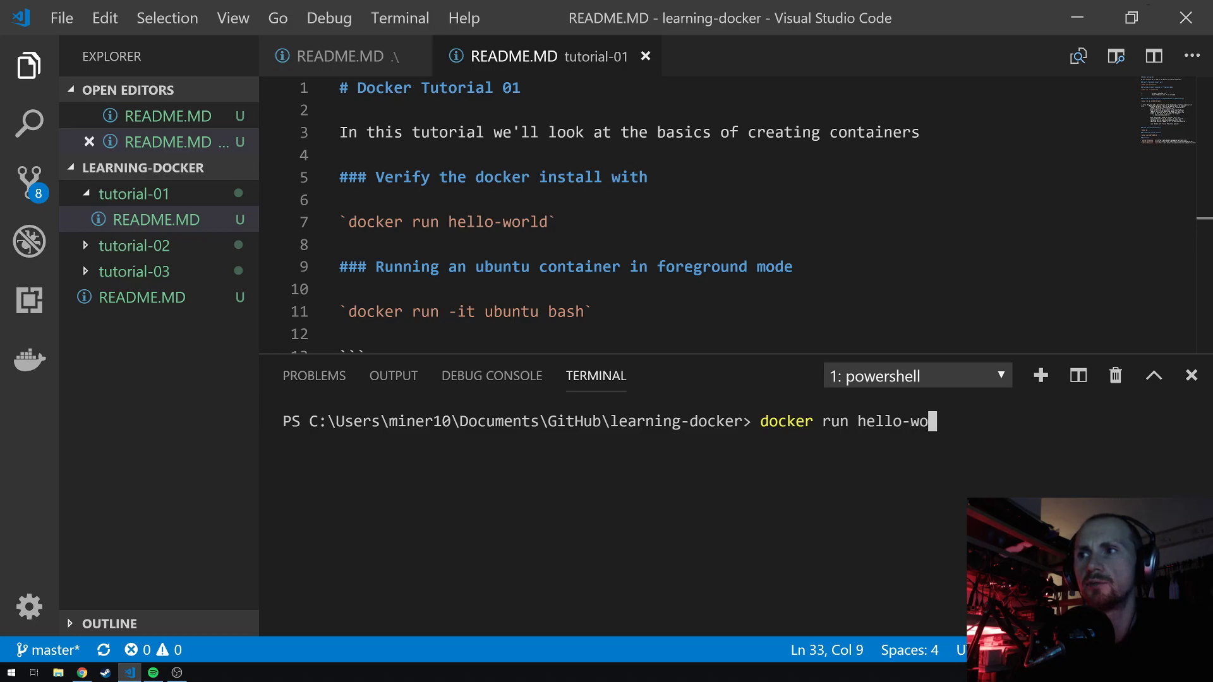
pyautogui.press('Return')
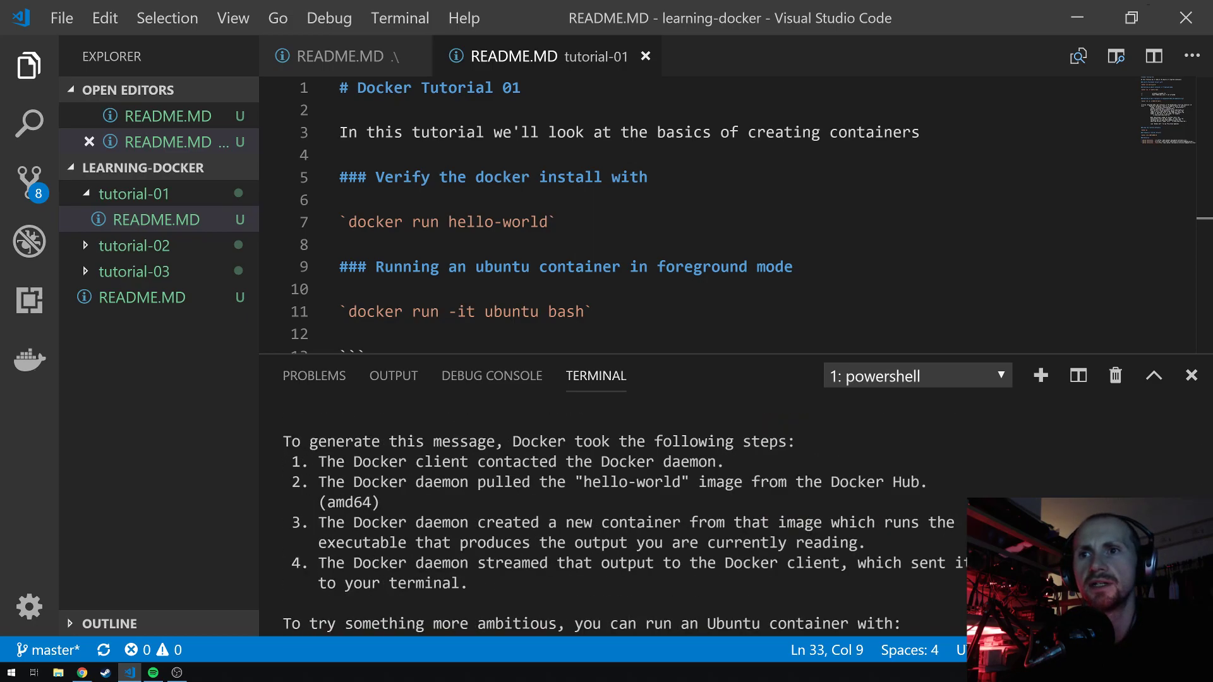
pyautogui.scroll(-3)
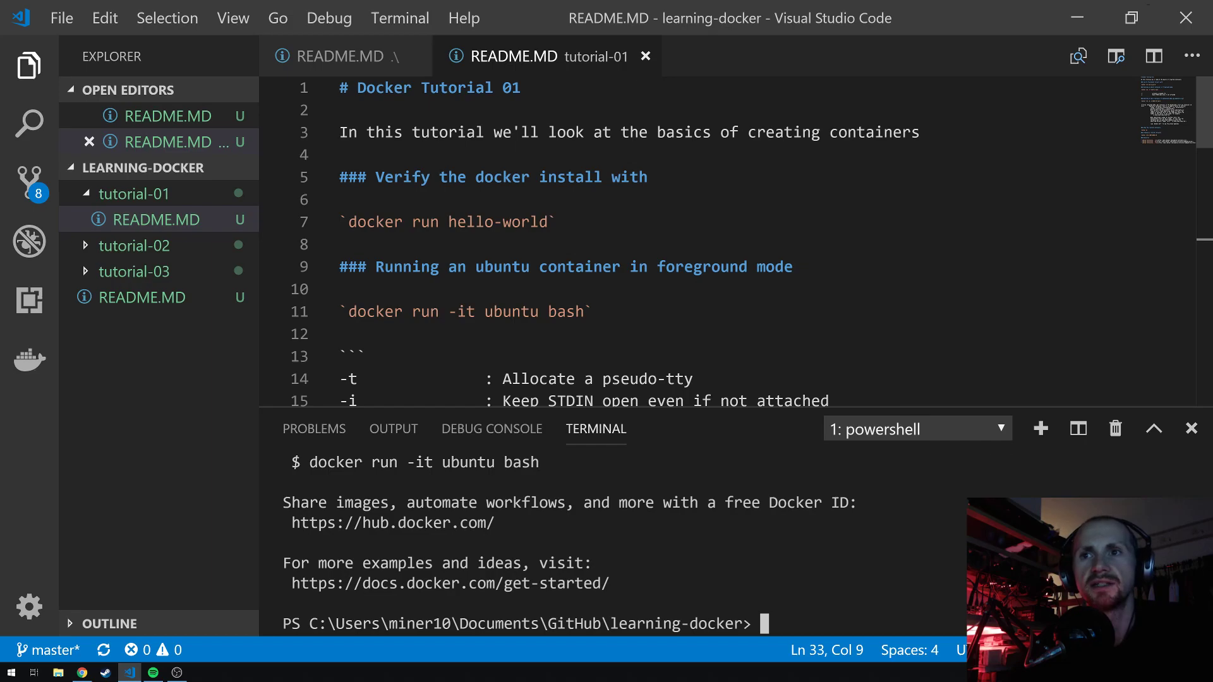
pyautogui.scroll(-3)
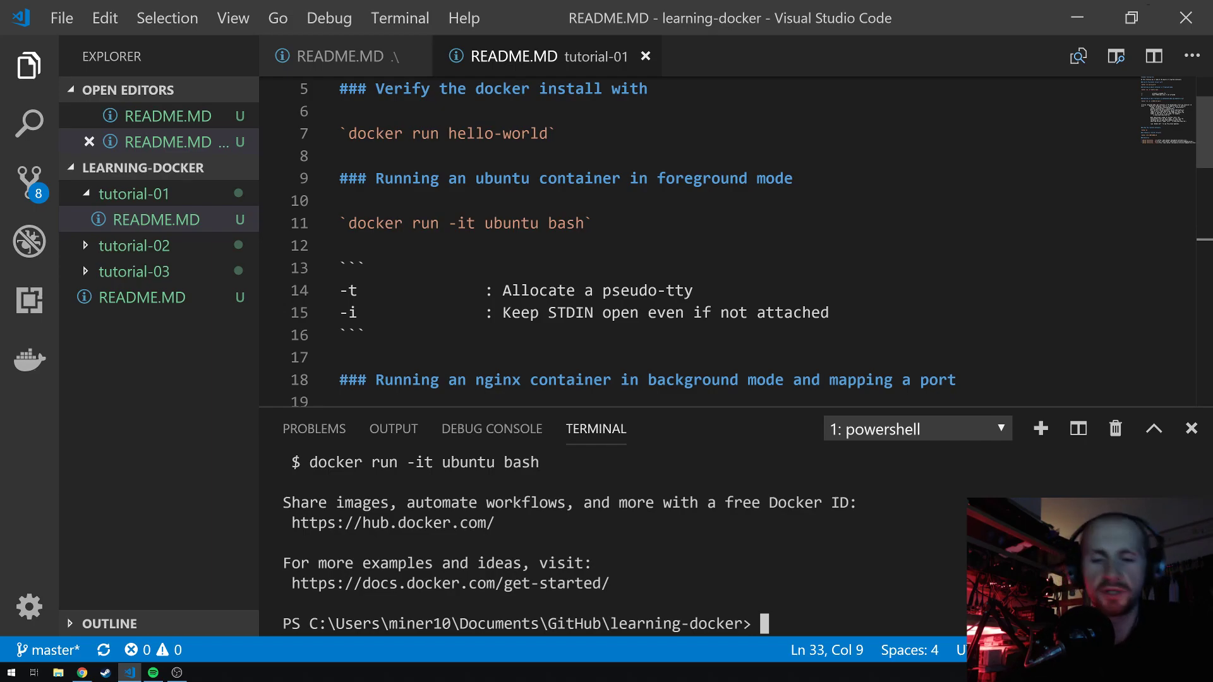
# Enter docker run -it ubuntu bash to open a root shell in an Ubuntu container
pyautogui.write('docker')
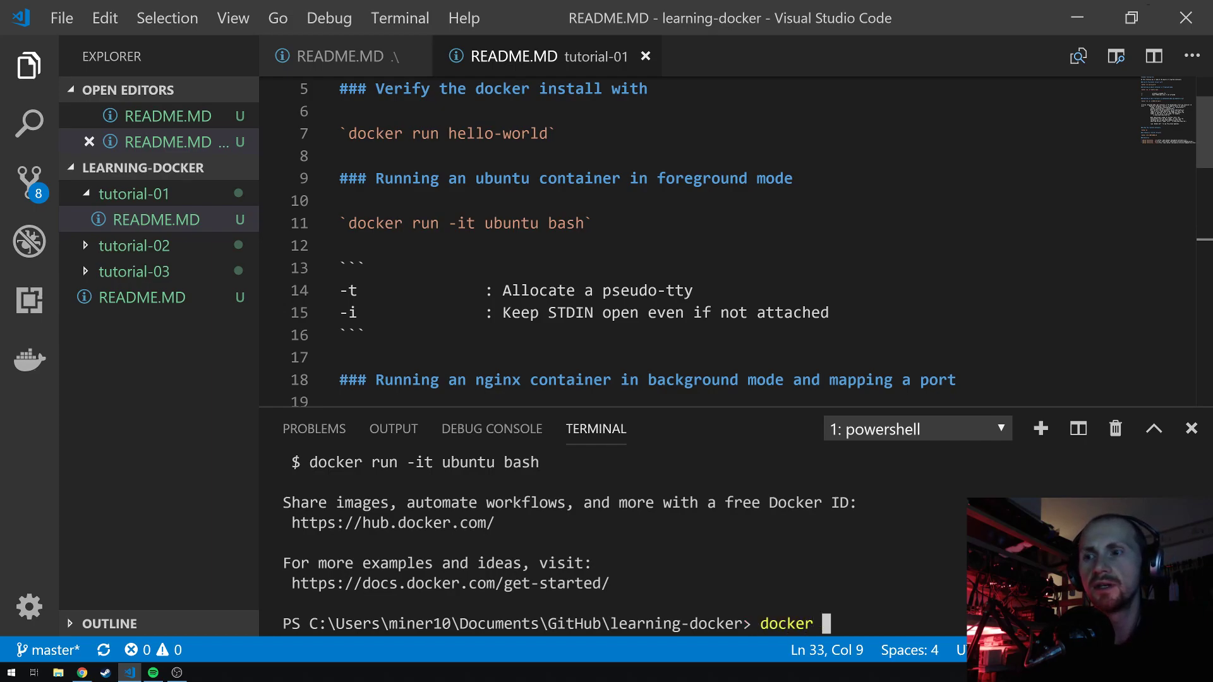
pyautogui.write('run')
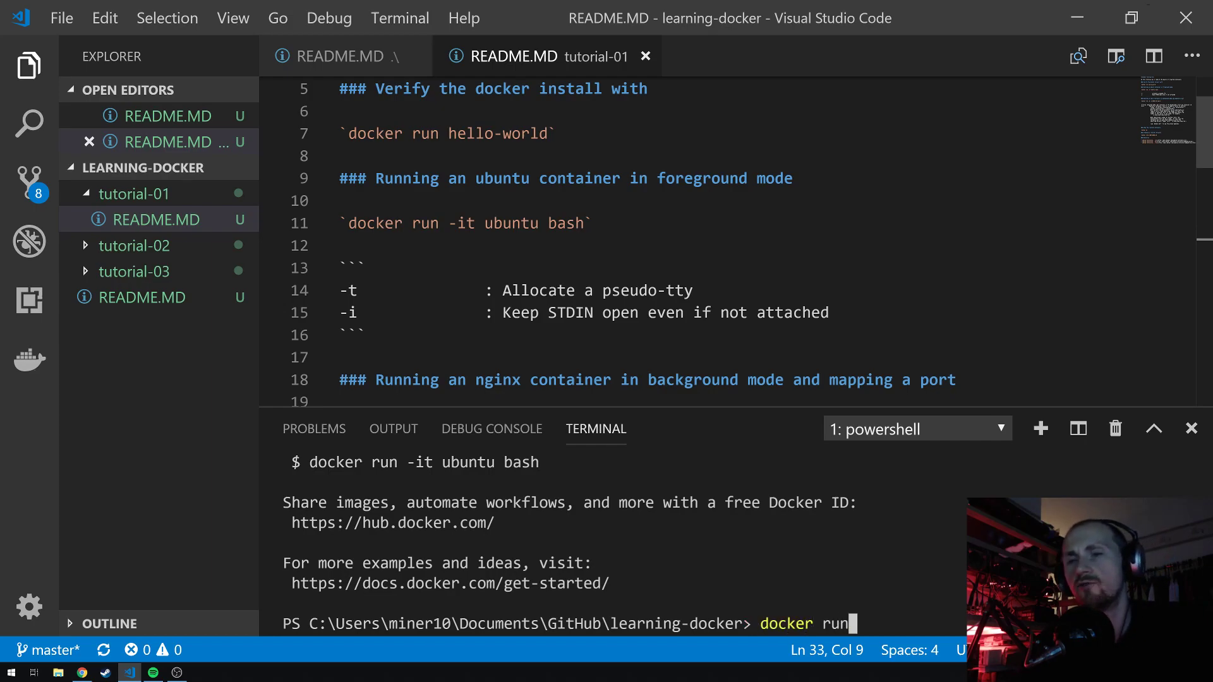
pyautogui.write('-')
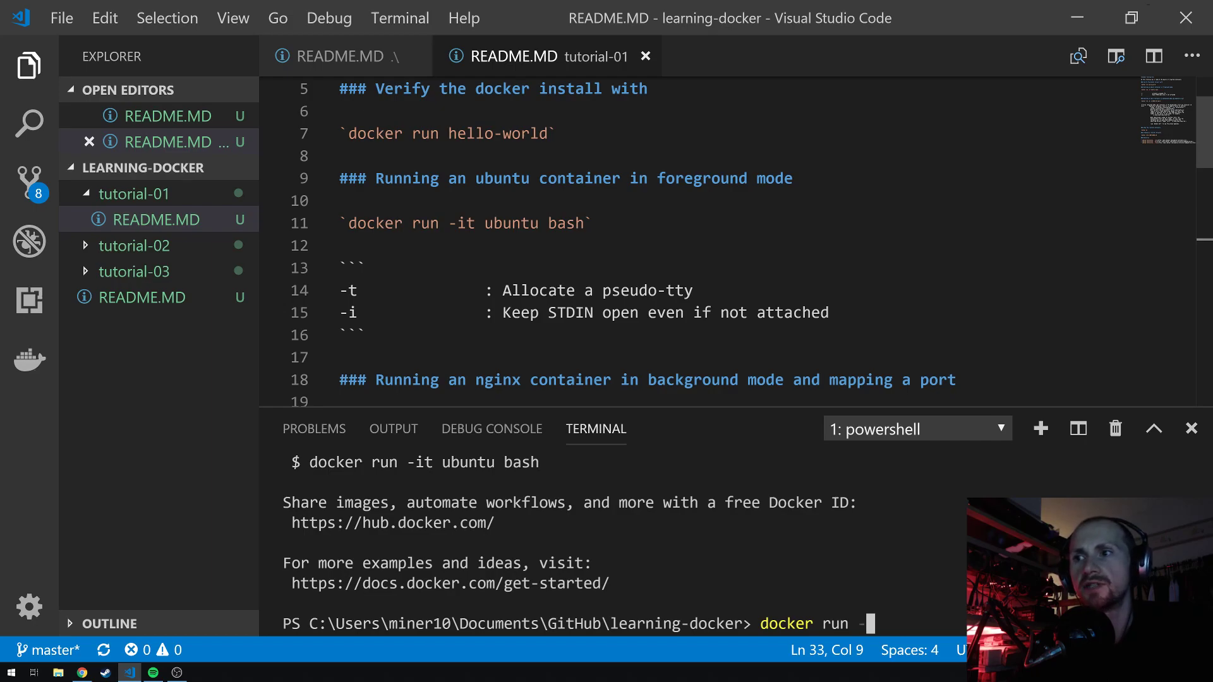
pyautogui.write('it')
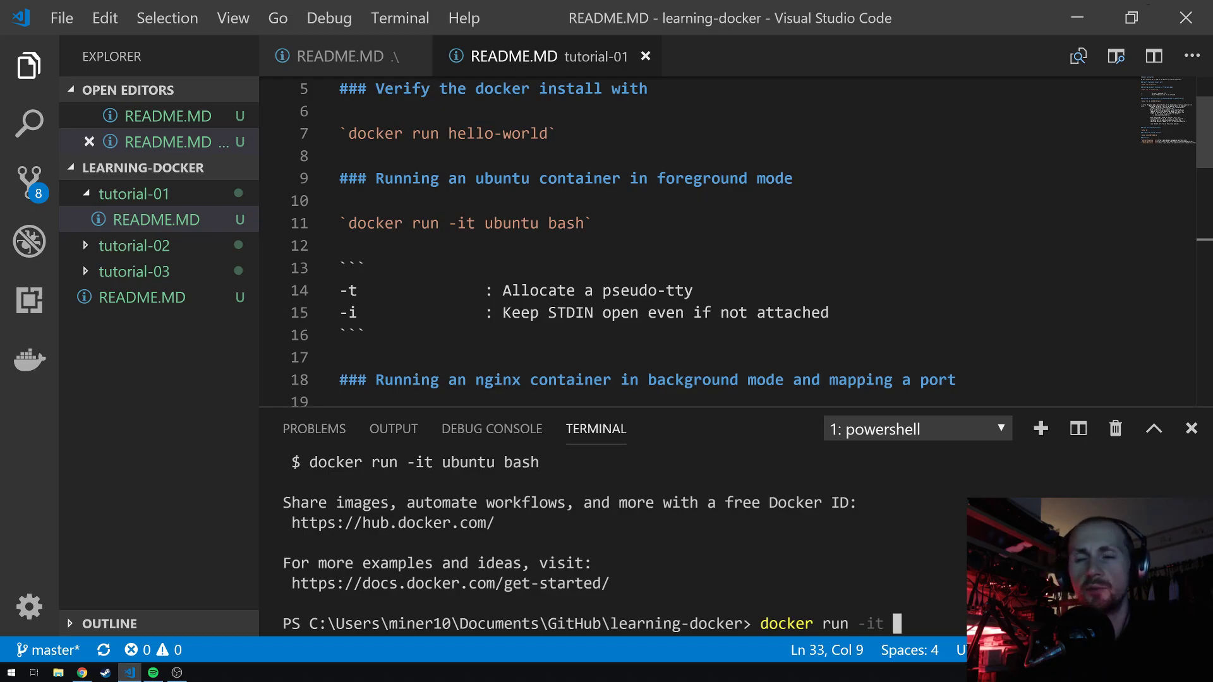
pyautogui.write('ubuntu ba')
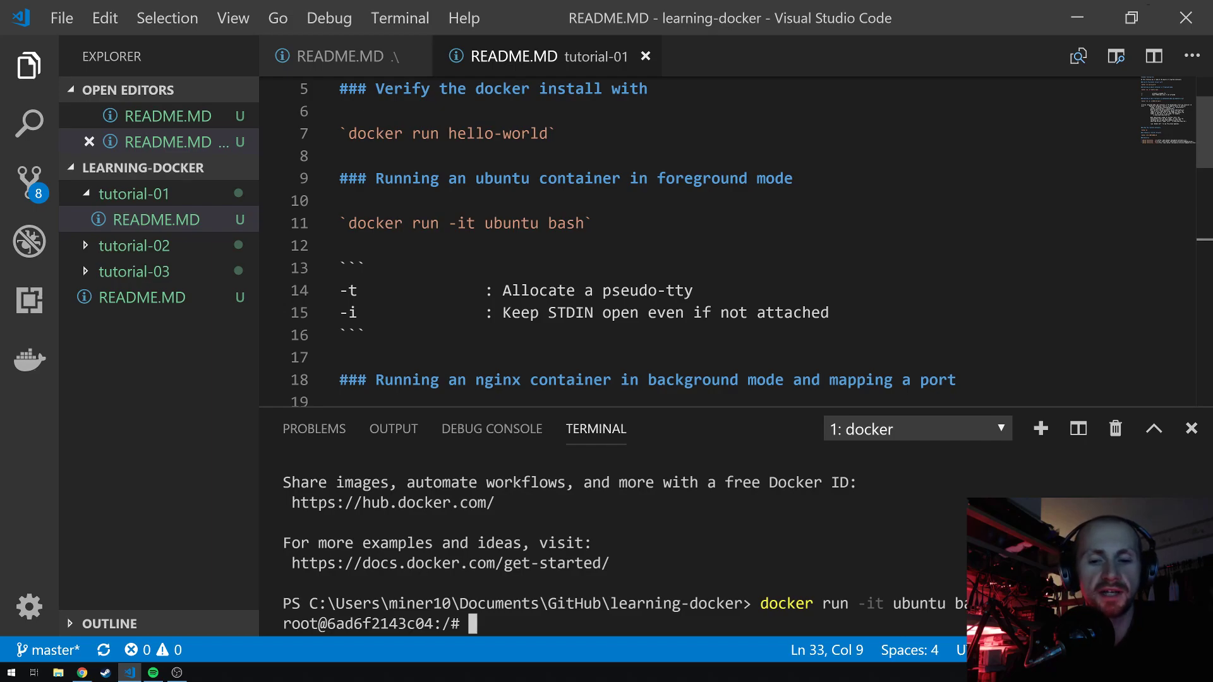
# Try docker pull ubuntu inside the container, which reports docker not found
pyautogui.write('docker pull')
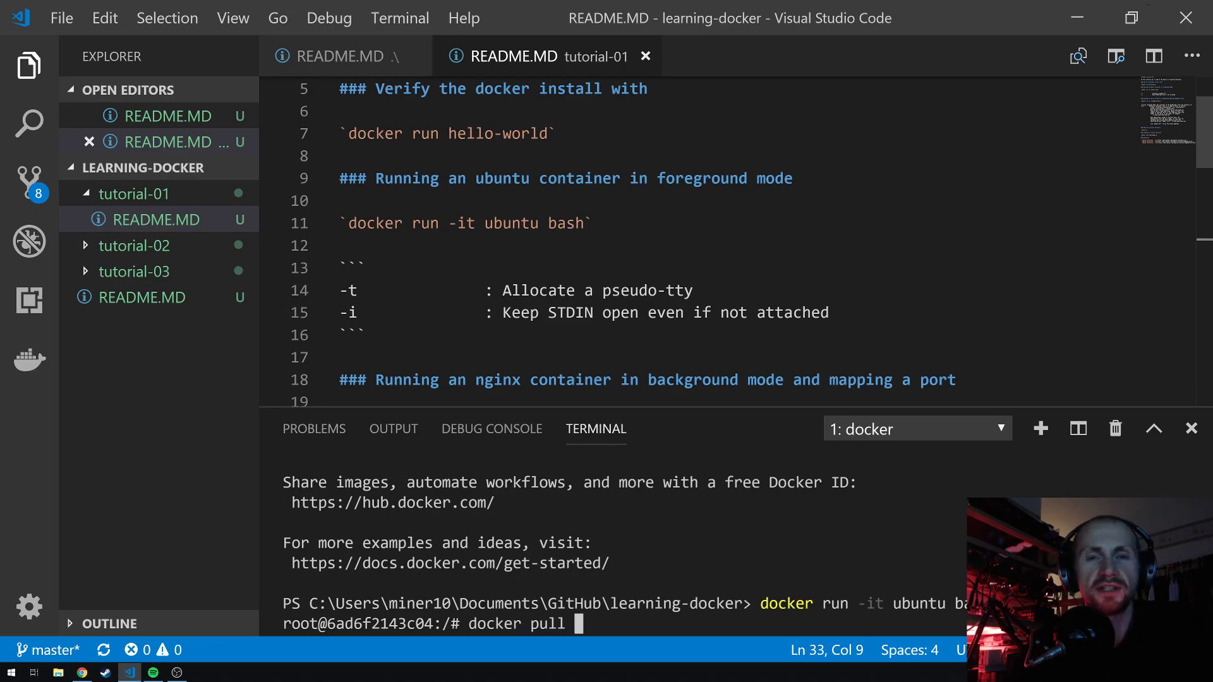
pyautogui.write('ubu')
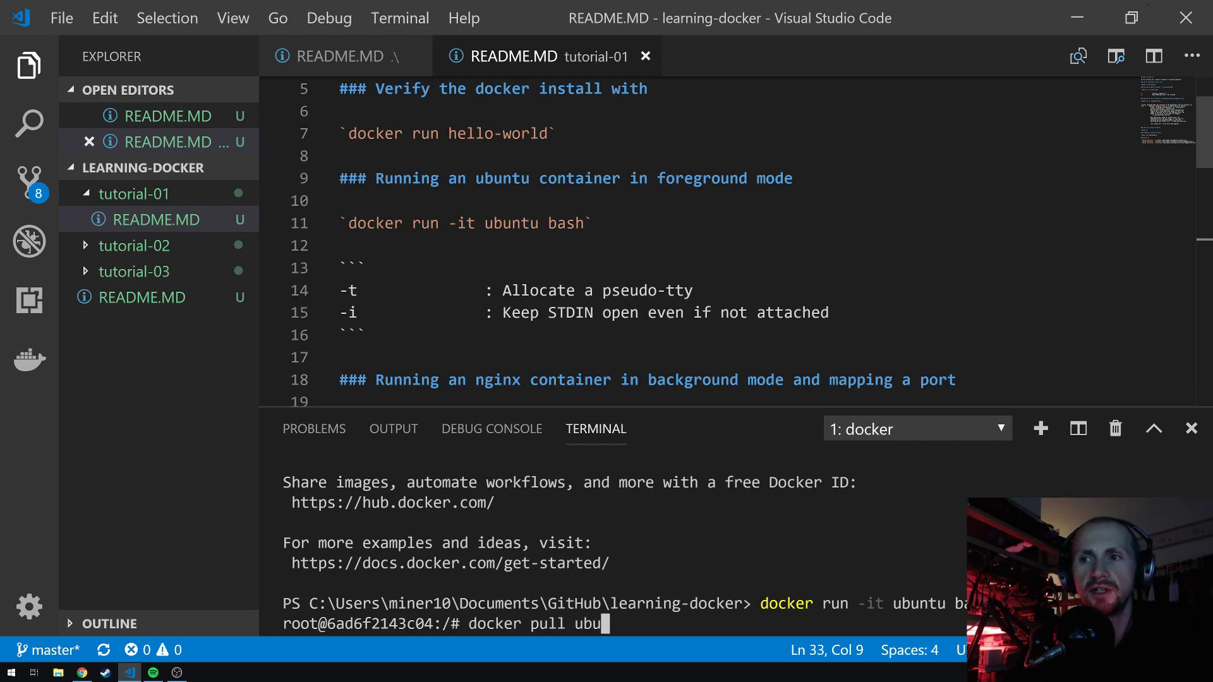
pyautogui.press('Return')
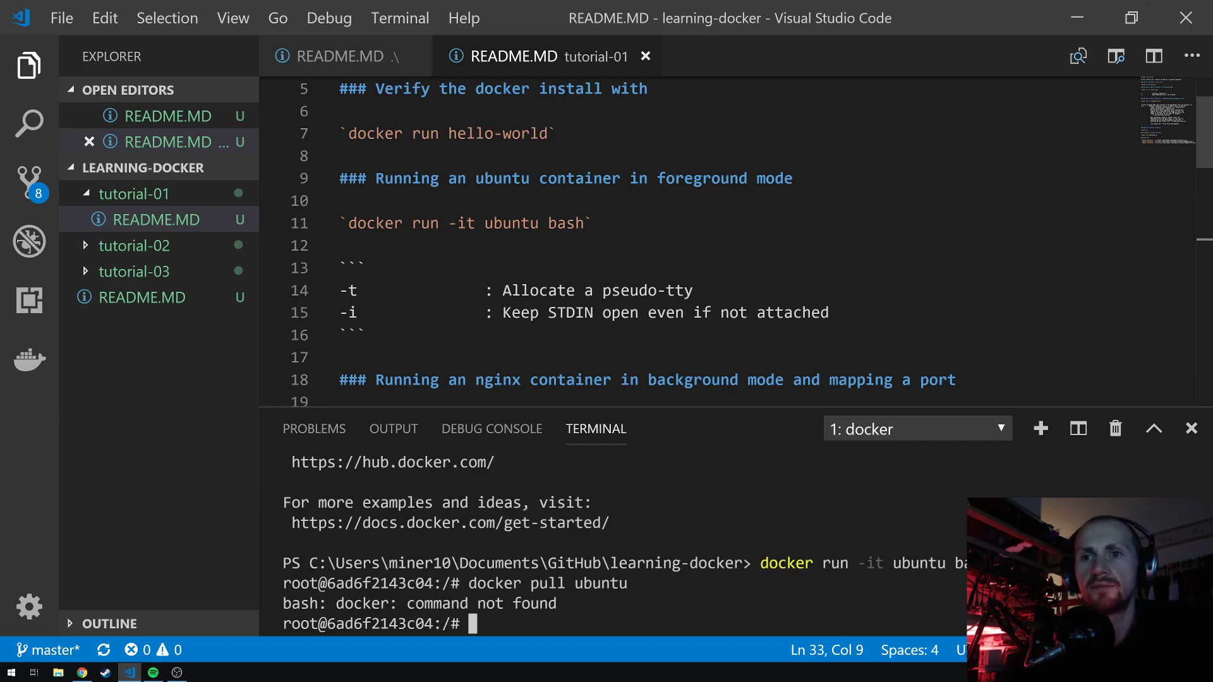
# Check pwd and whoami, then cd /etc/ and list its files with ls -l
pyautogui.write('docker pull ubuntu')
pyautogui.write('pwd')
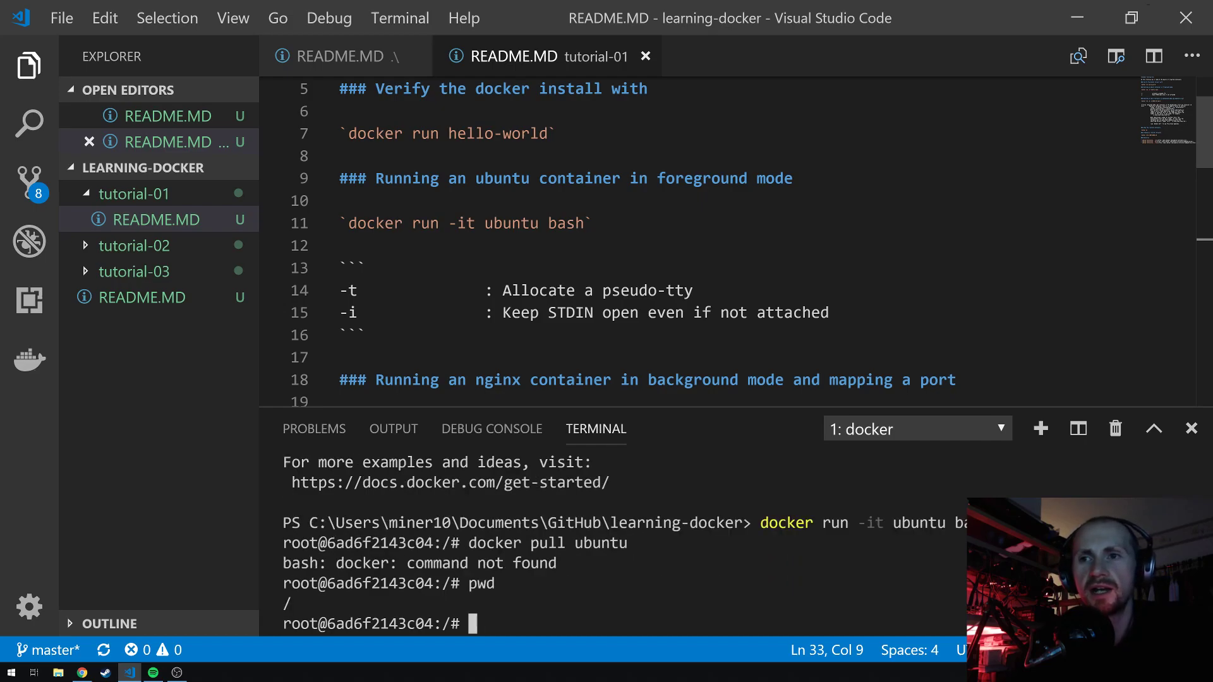
pyautogui.write('whoami')
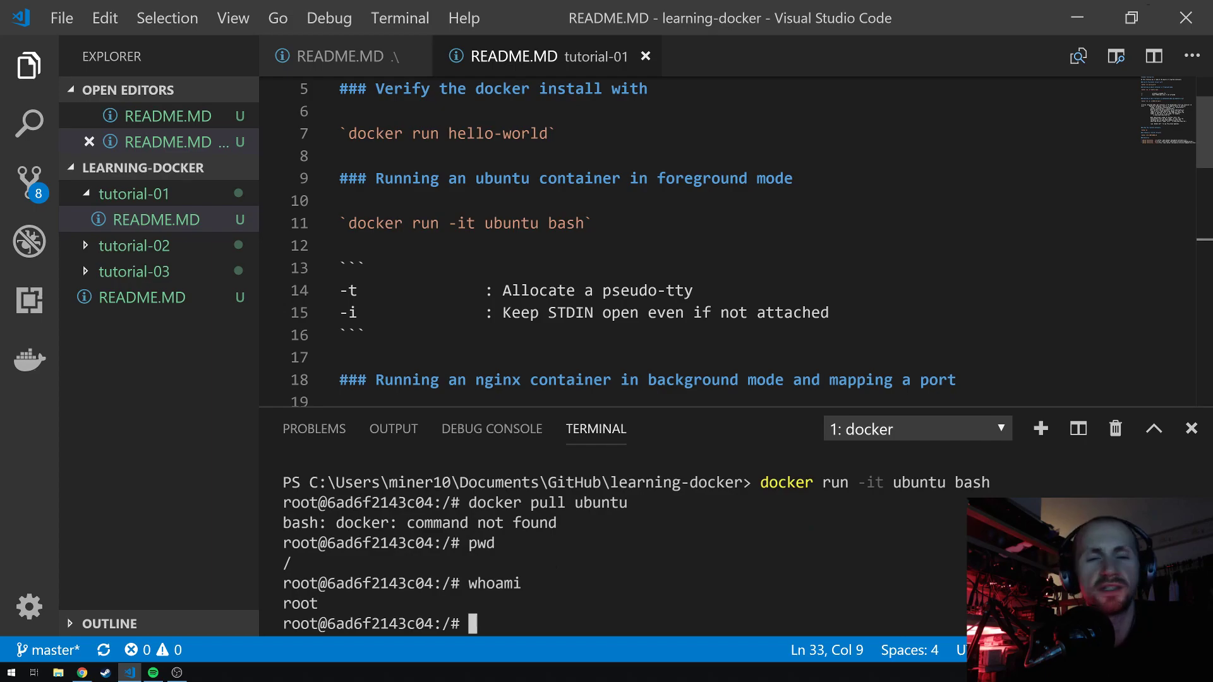
pyautogui.write('cd /etc/')
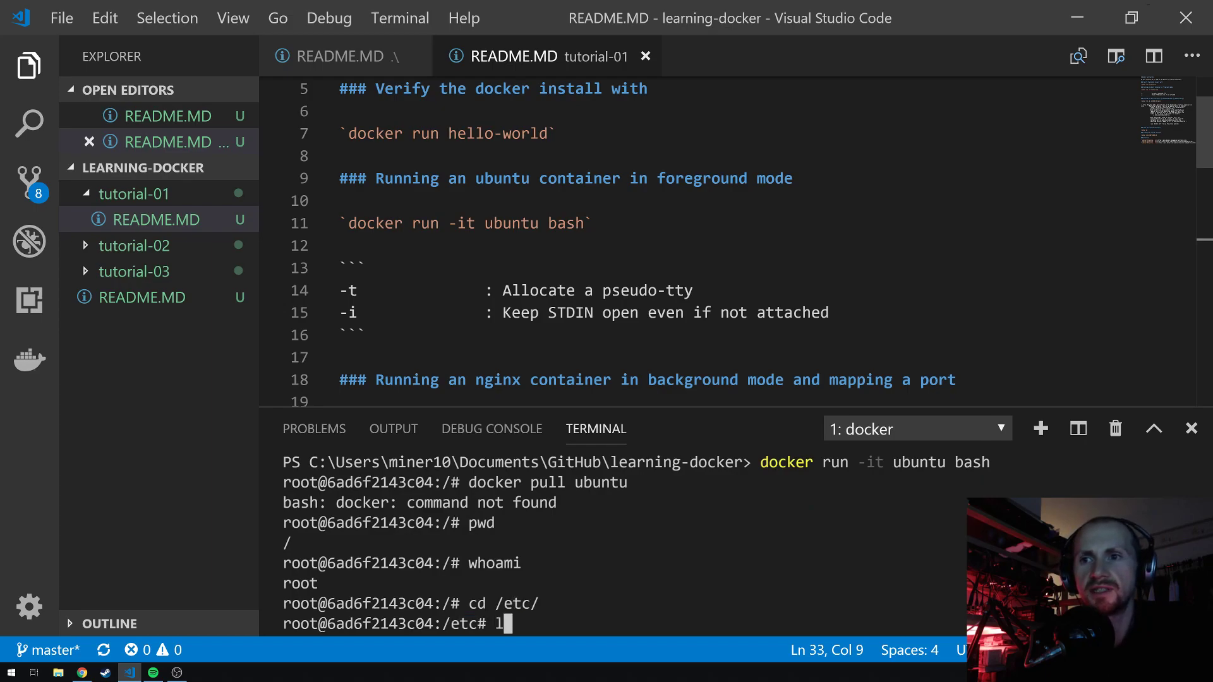
pyautogui.press('Return')
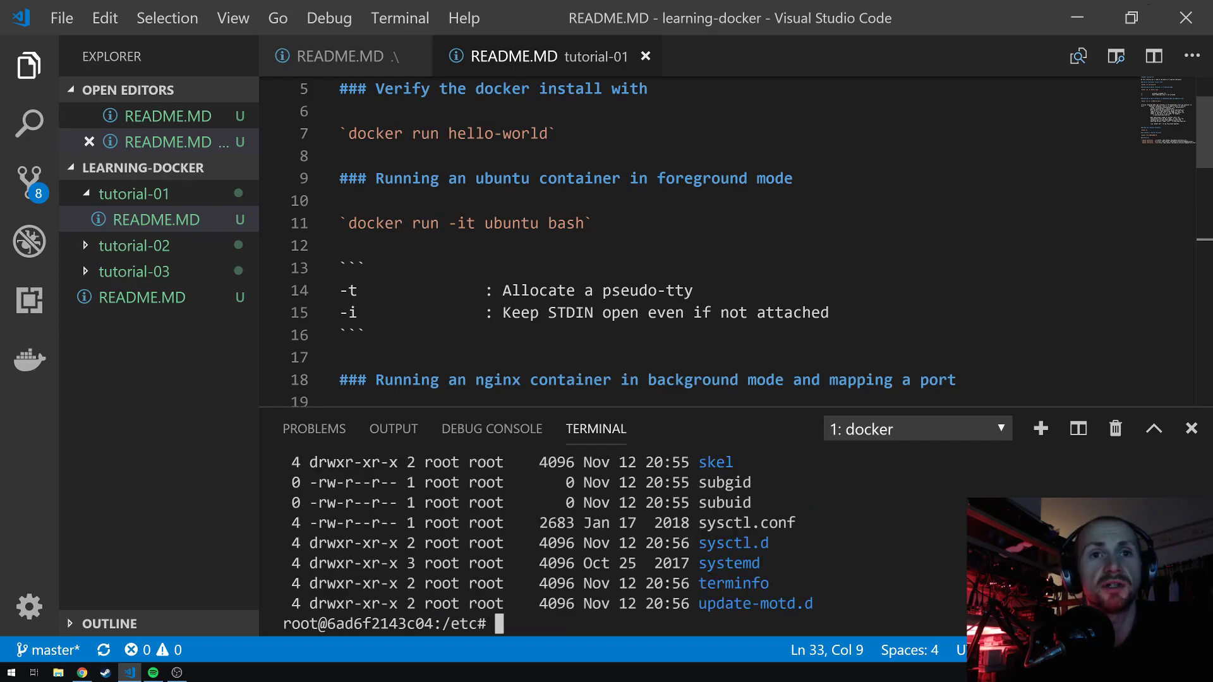
# Exit the Ubuntu container's shell back to PowerShell
pyautogui.write('e')
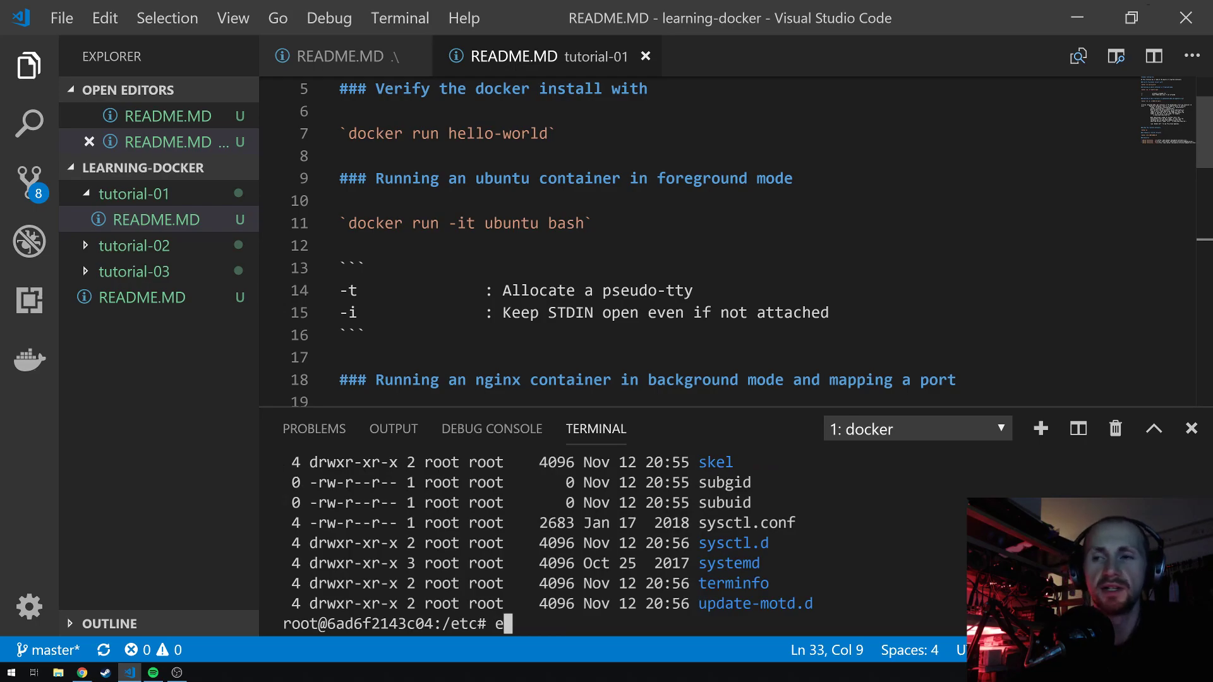
pyautogui.write('xit')
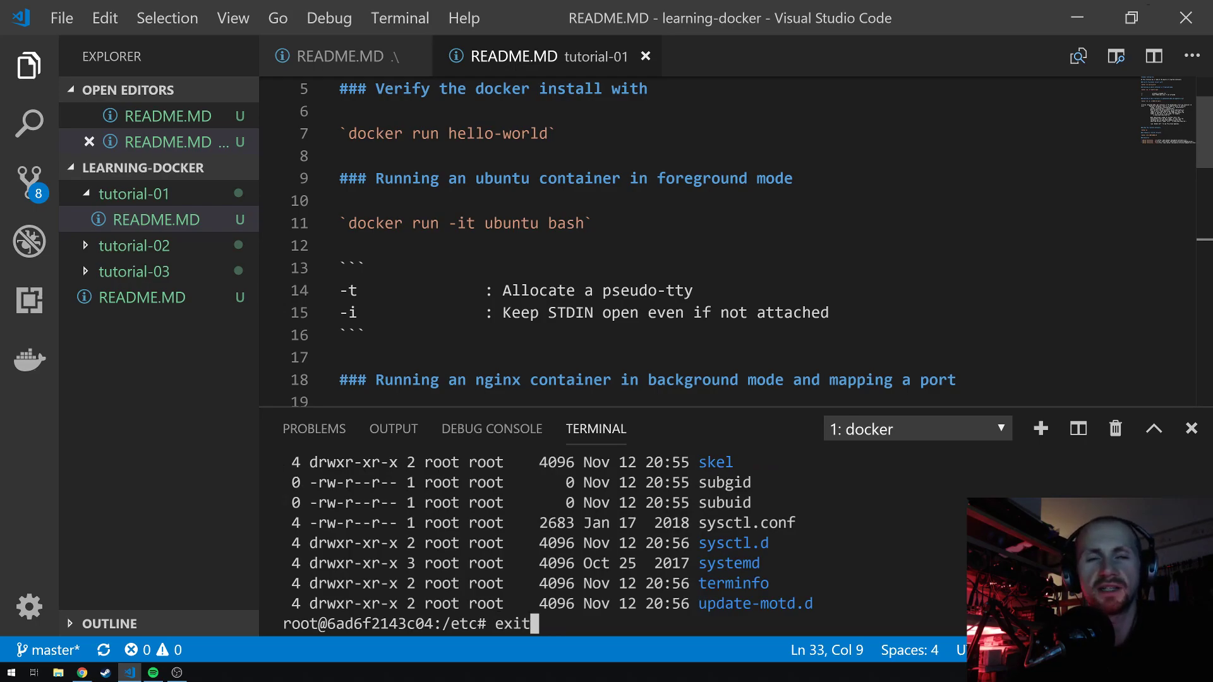
pyautogui.press('Return')
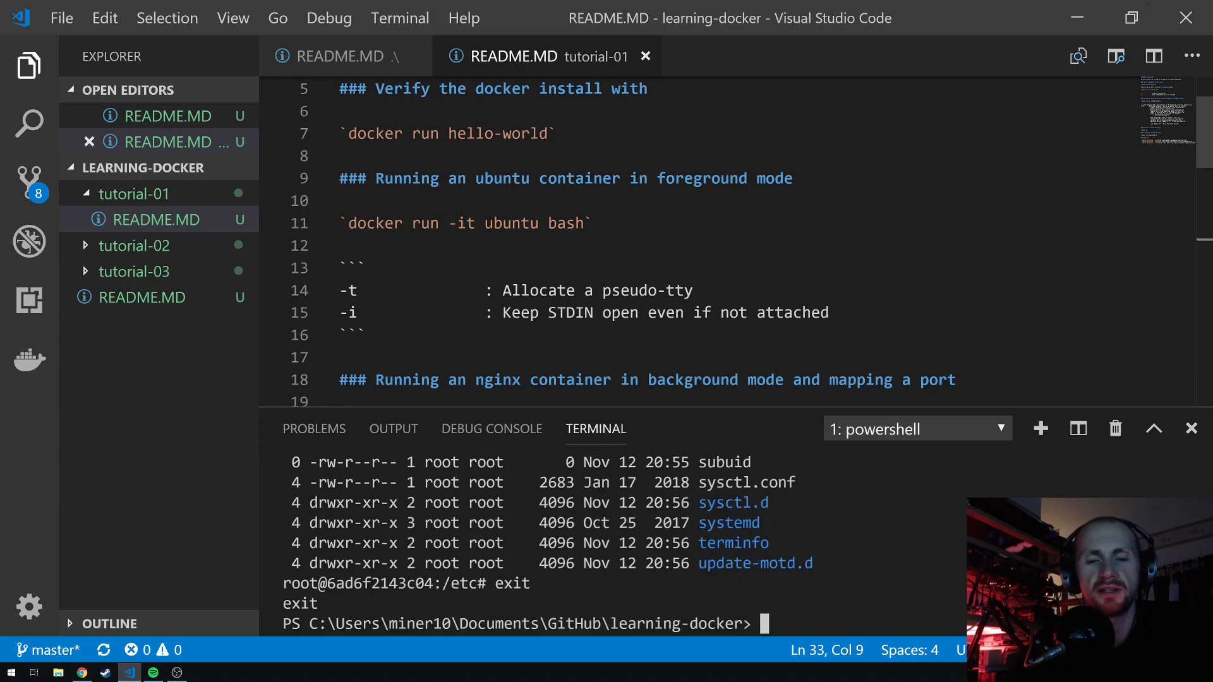
# Run docker ps showing no containers, then docker pull ubuntu reporting up to date
pyautogui.write('docker ps')
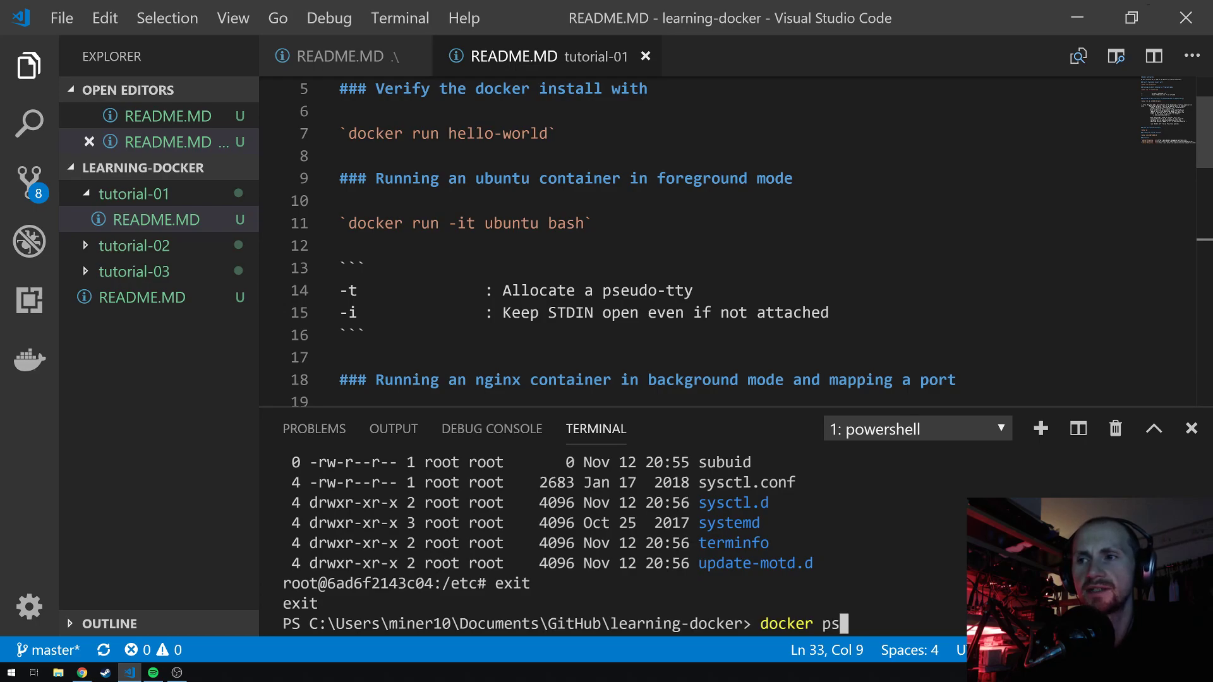
pyautogui.press('Return')
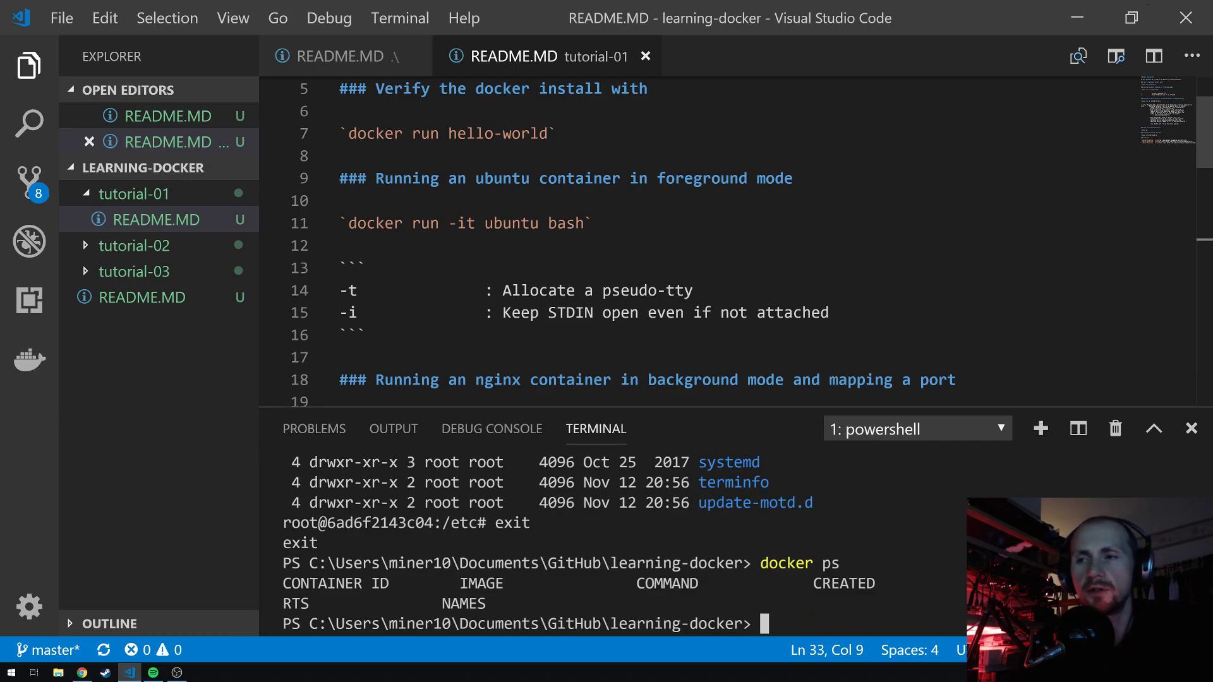
pyautogui.write('docker')
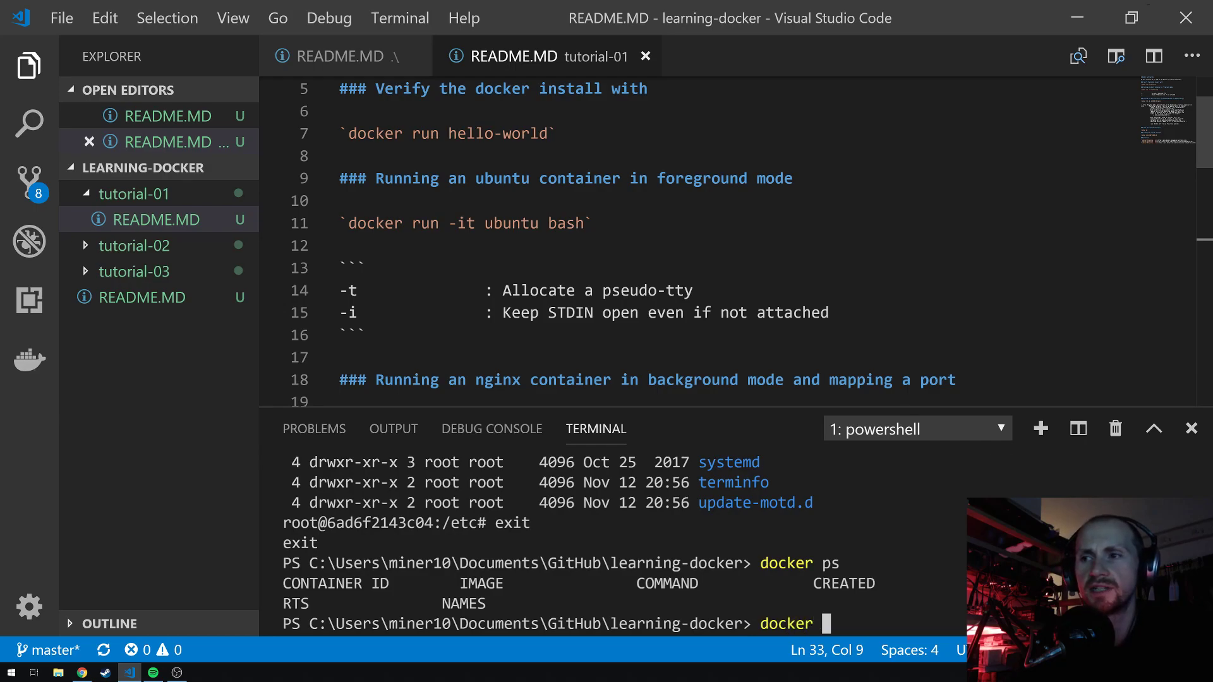
pyautogui.write('pull ubuntu')
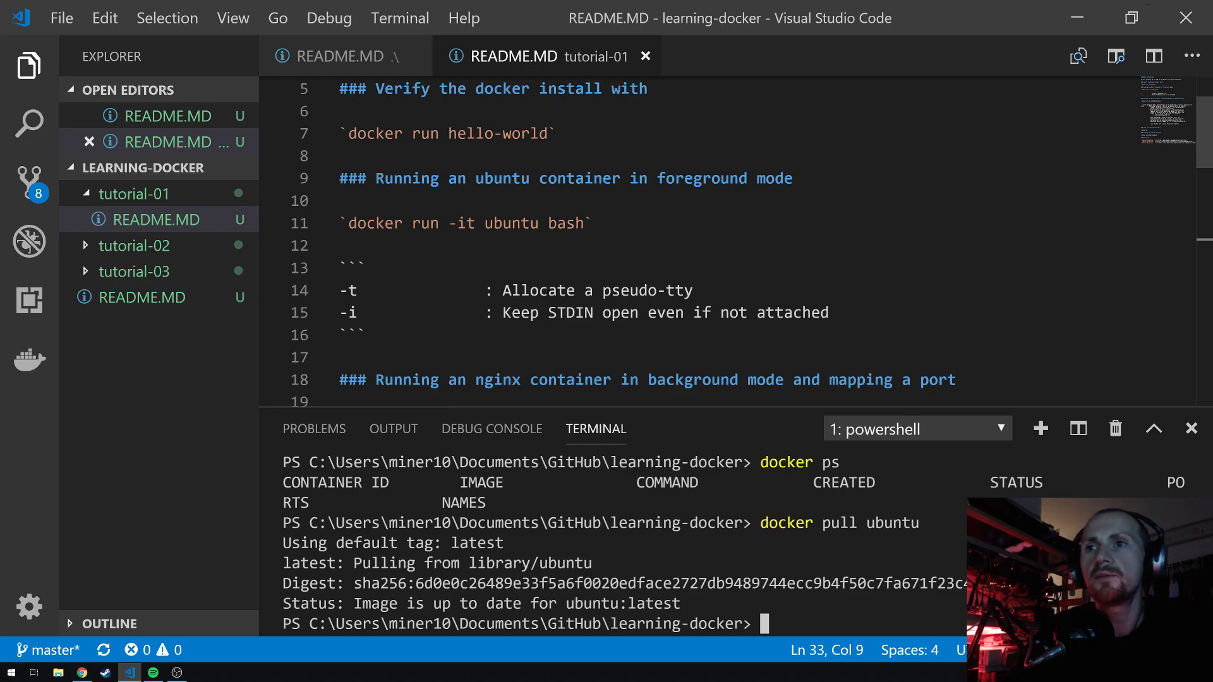
# Scroll the README to the nginx section and run docker run -d -p 8080:80 nginx
pyautogui.scroll(-3)
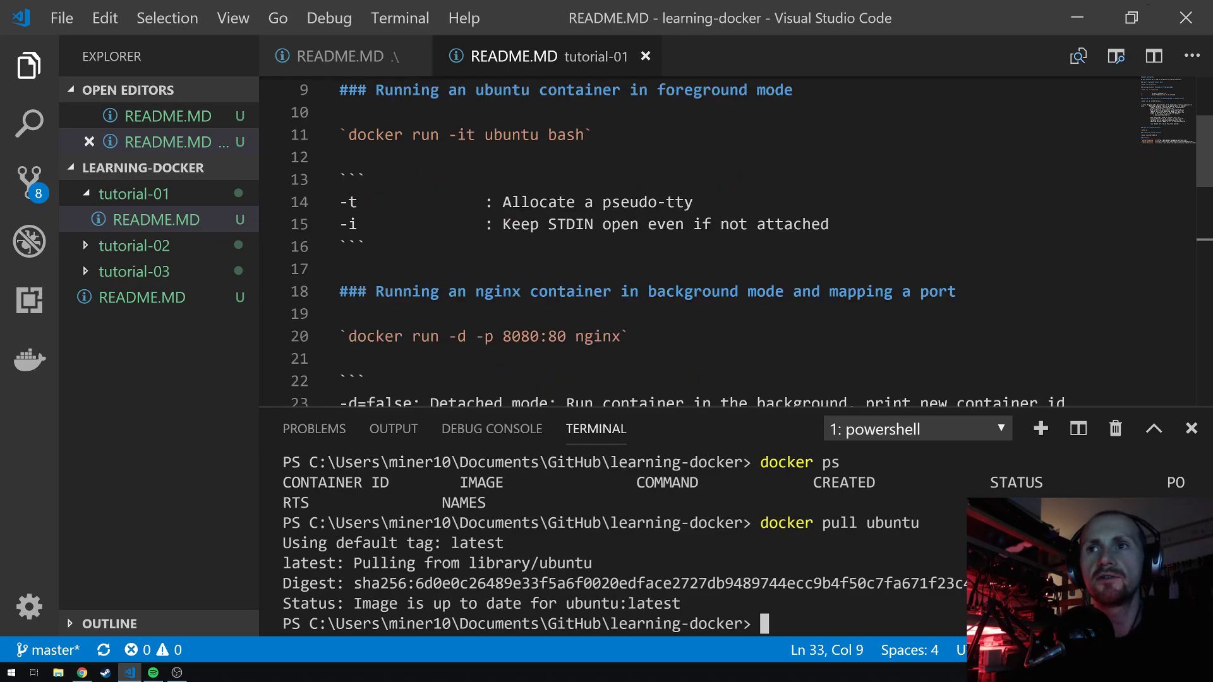
pyautogui.scroll(-3)
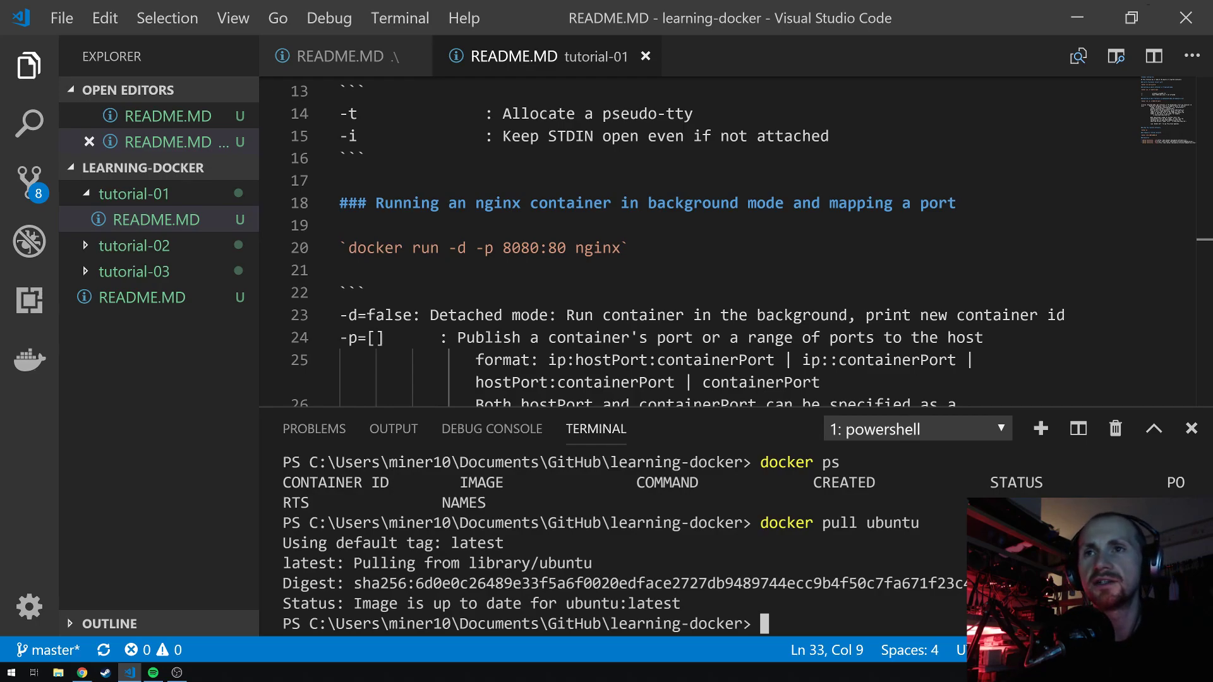
pyautogui.write('docker run')
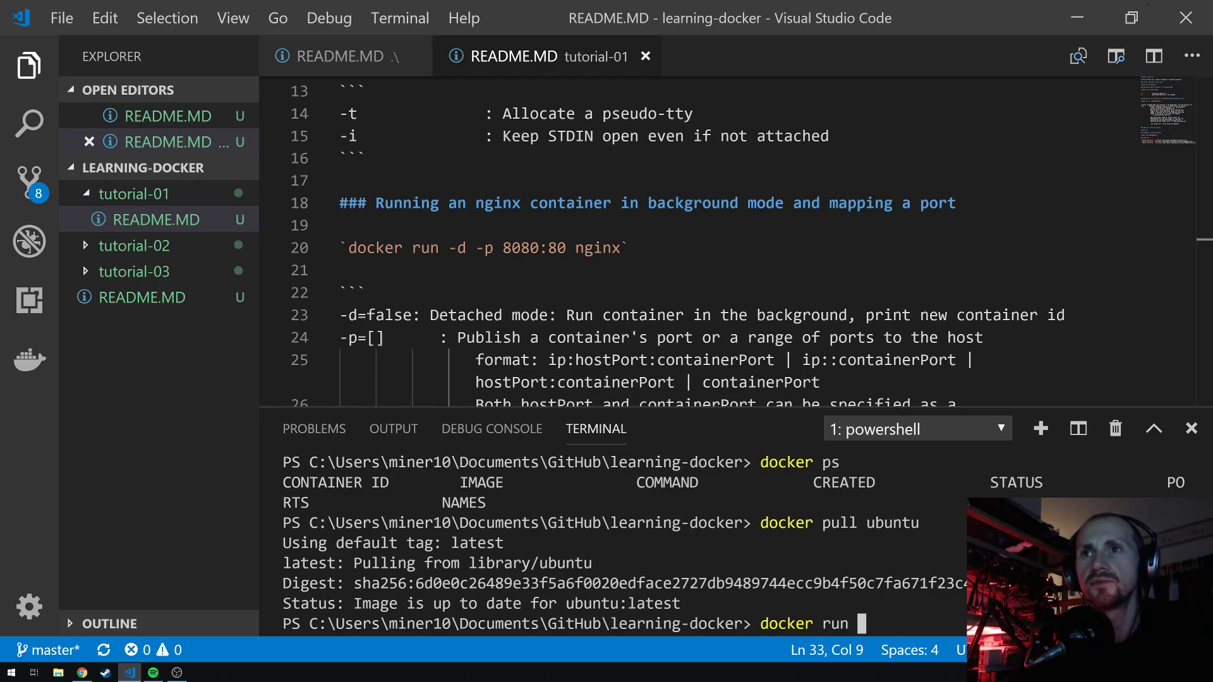
pyautogui.write('-d')
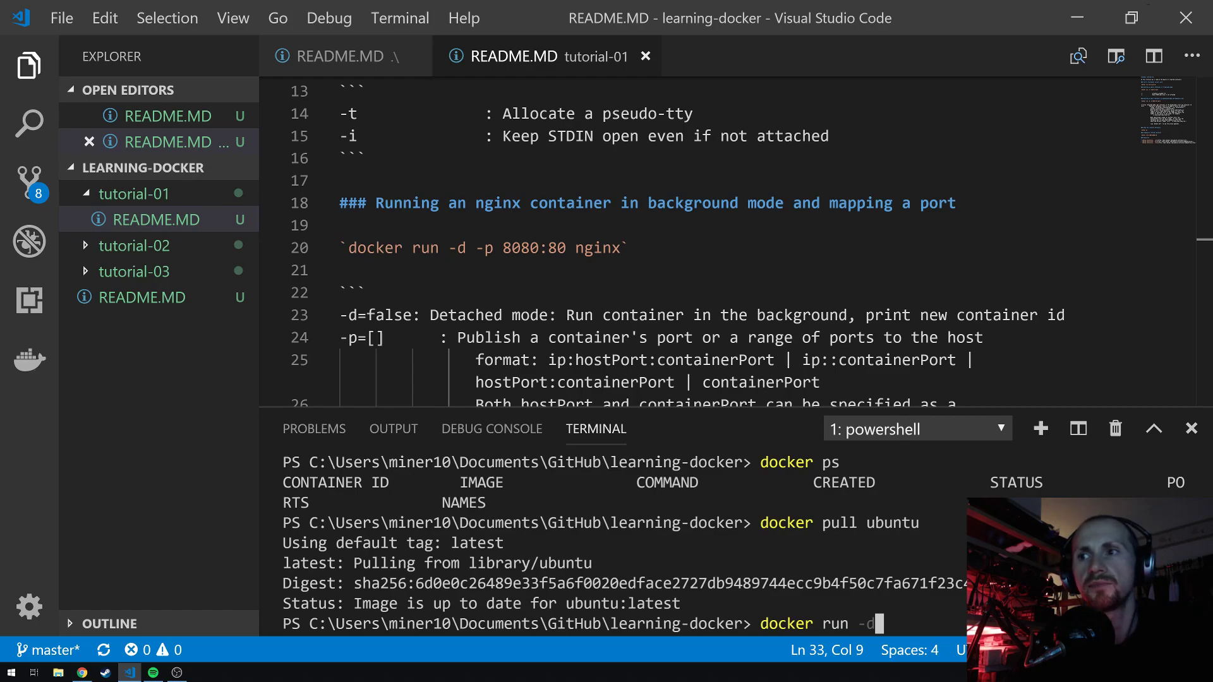
pyautogui.write('-p')
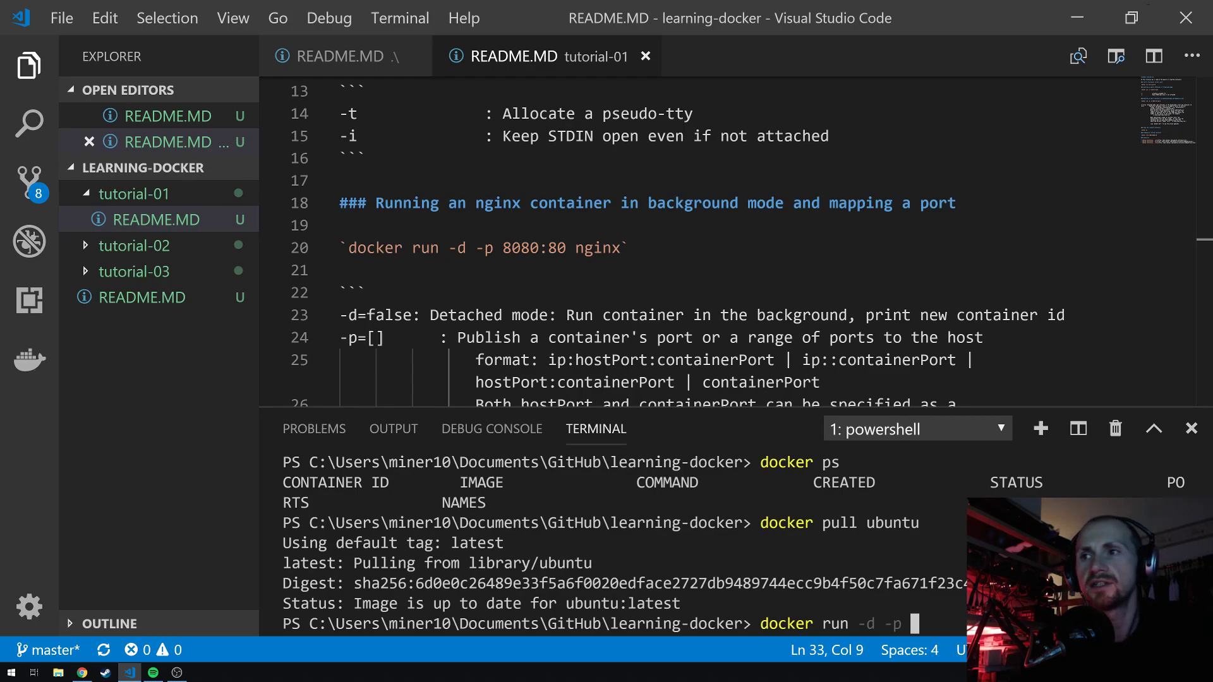
pyautogui.write('8080')
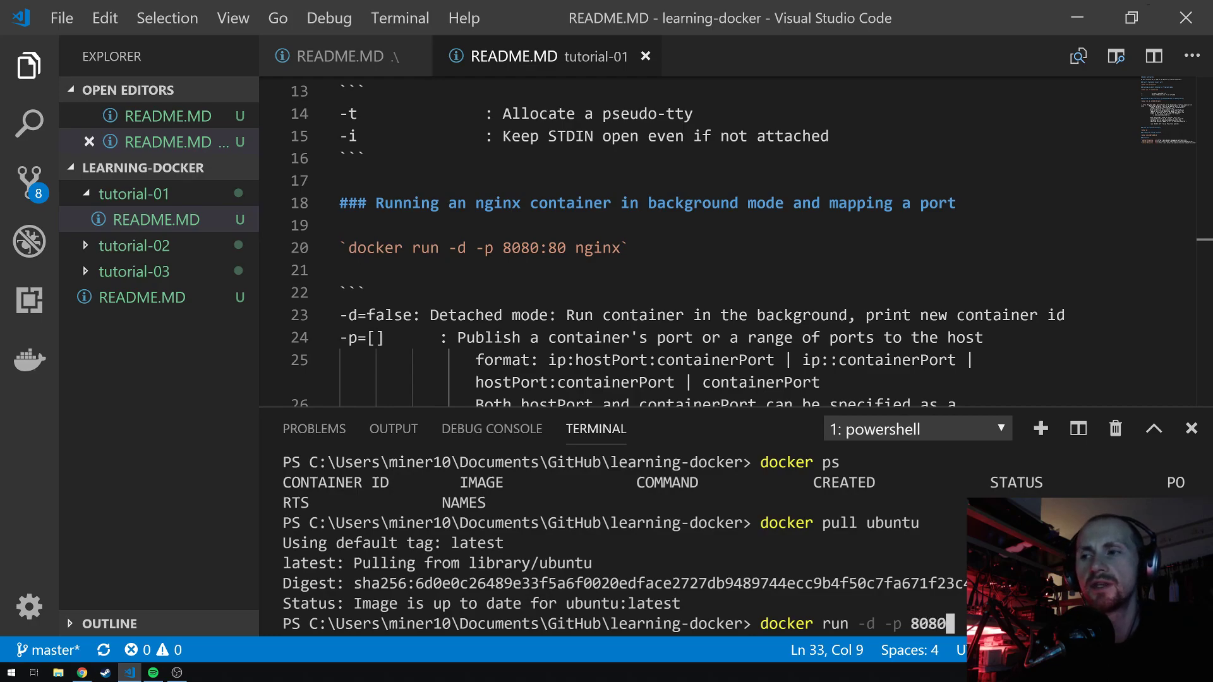
pyautogui.write(':8')
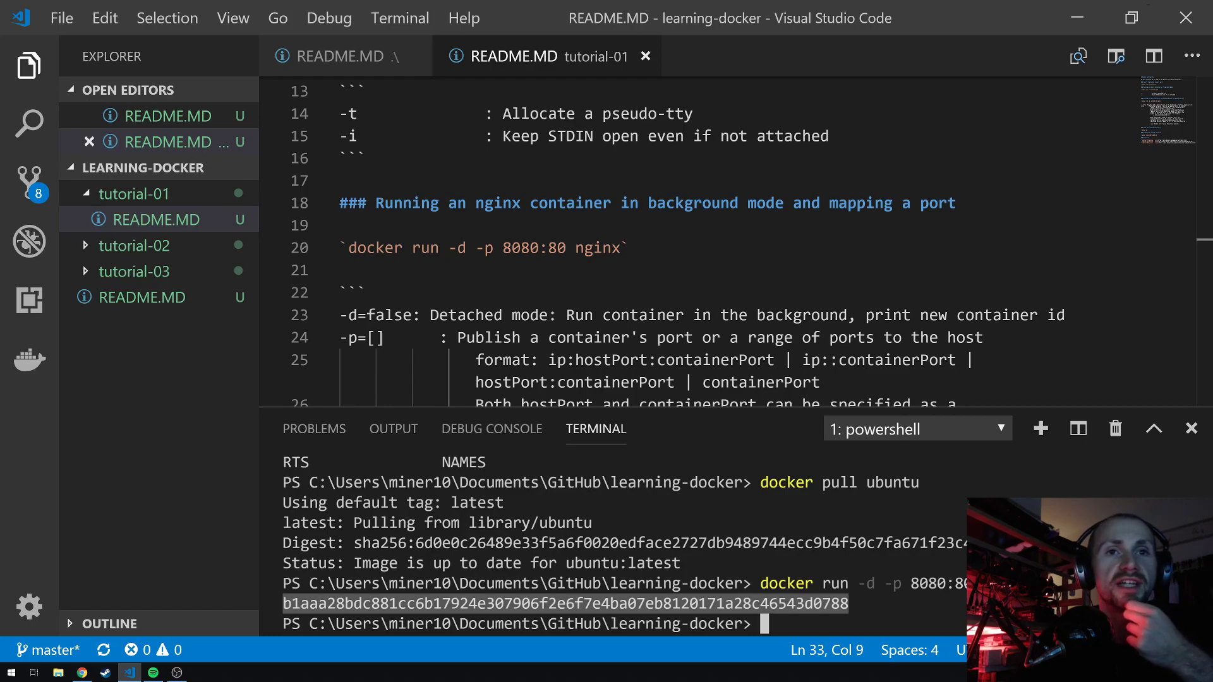
# Run docker ps, select the 0.0.0.0:8080→80 port mapping, and switch to Chrome
pyautogui.write('d')
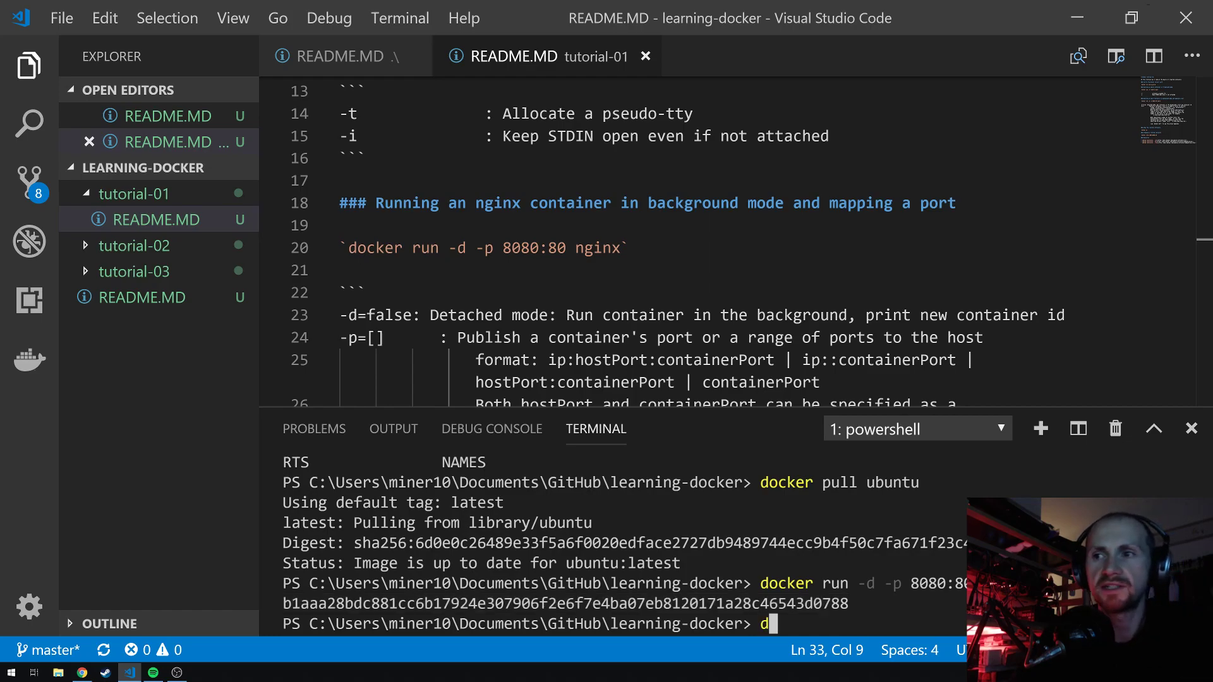
pyautogui.write('ocker ps')
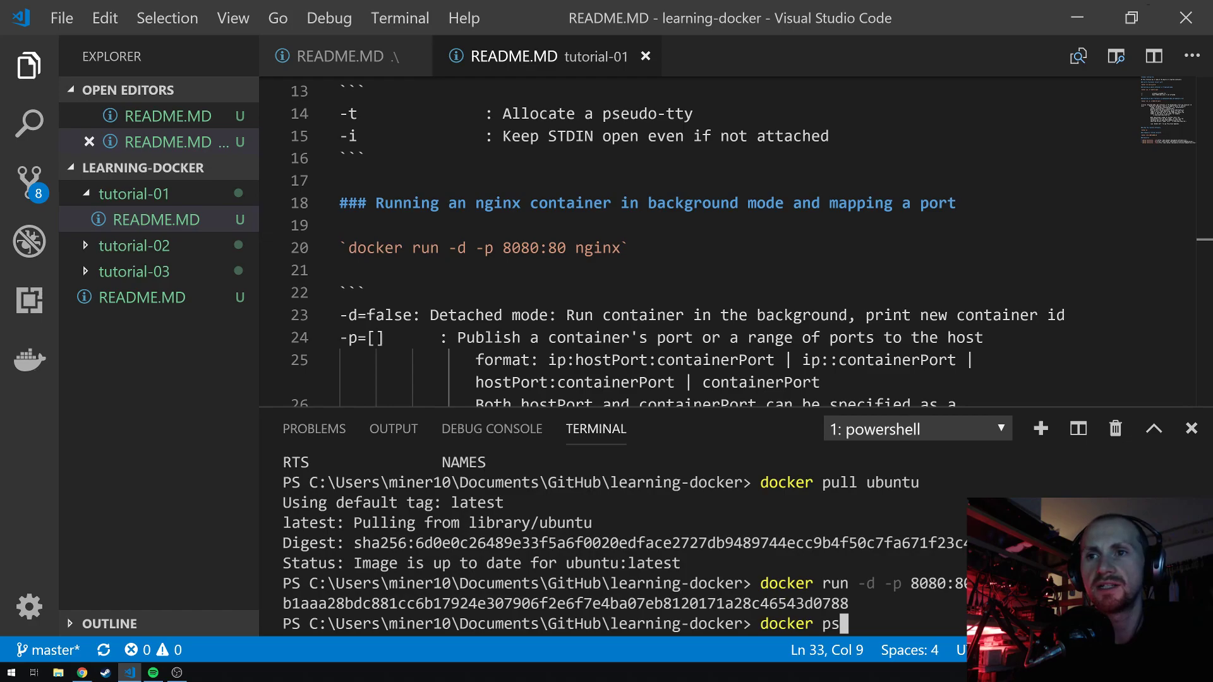
pyautogui.press('Return')
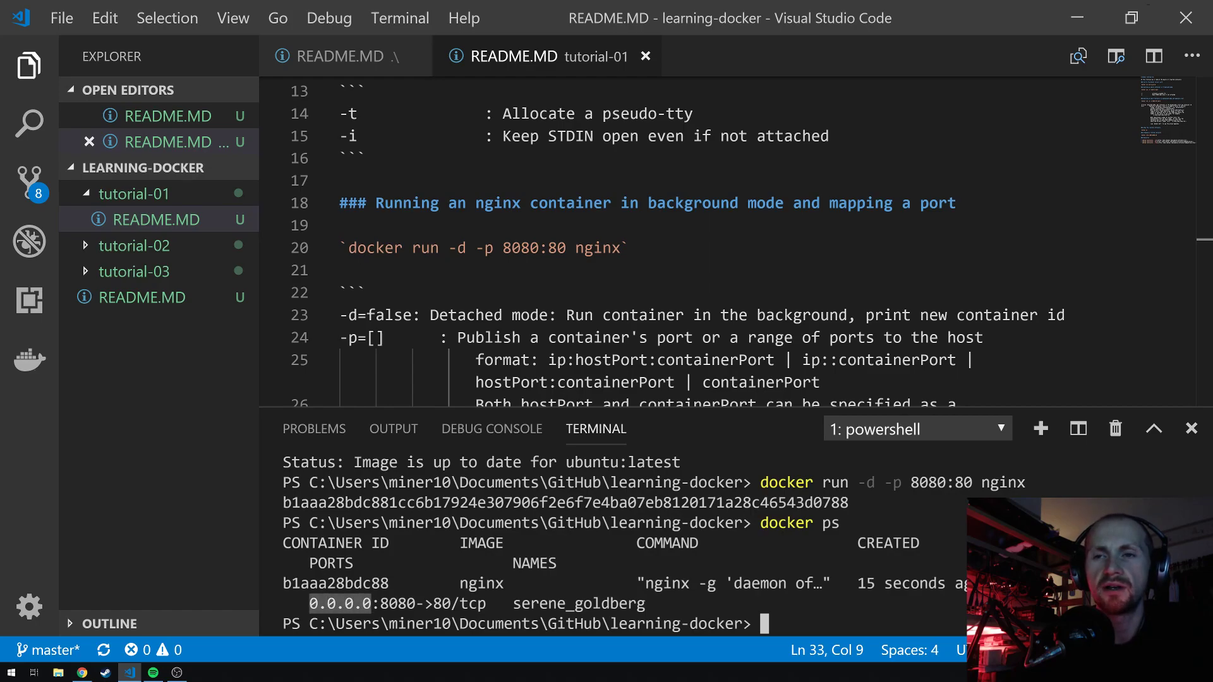
pyautogui.doubleClick(424, 604)
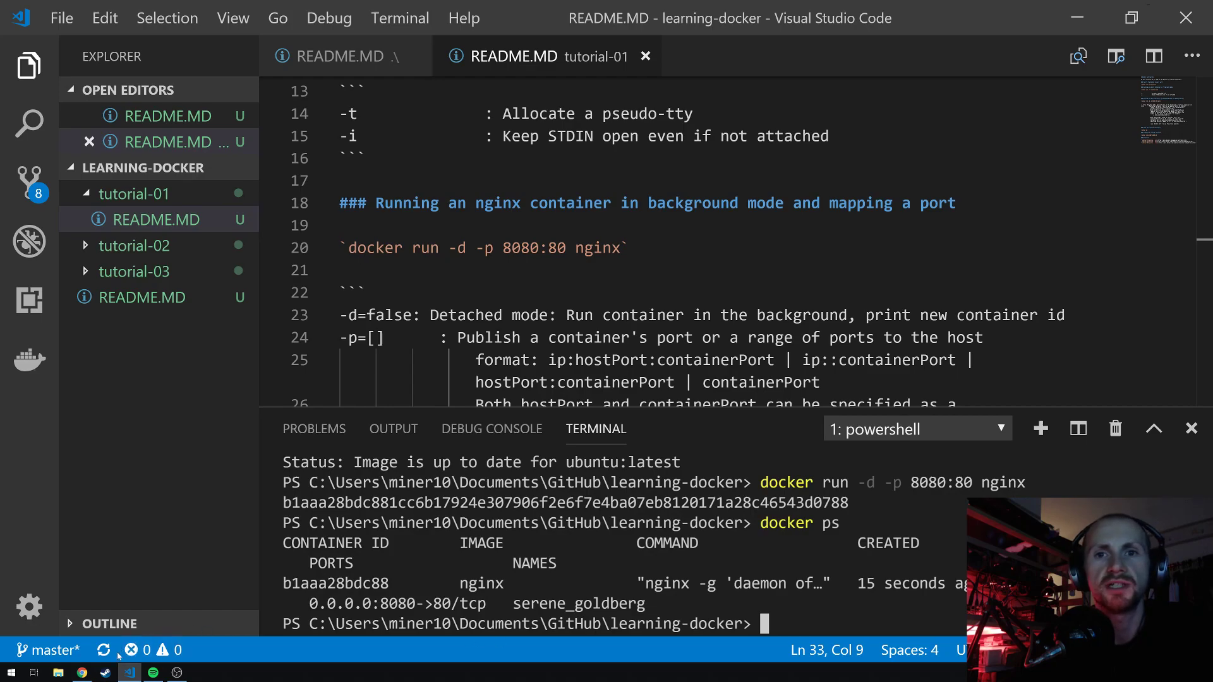
pyautogui.click(81, 672)
pyautogui.write('localhost:8080')
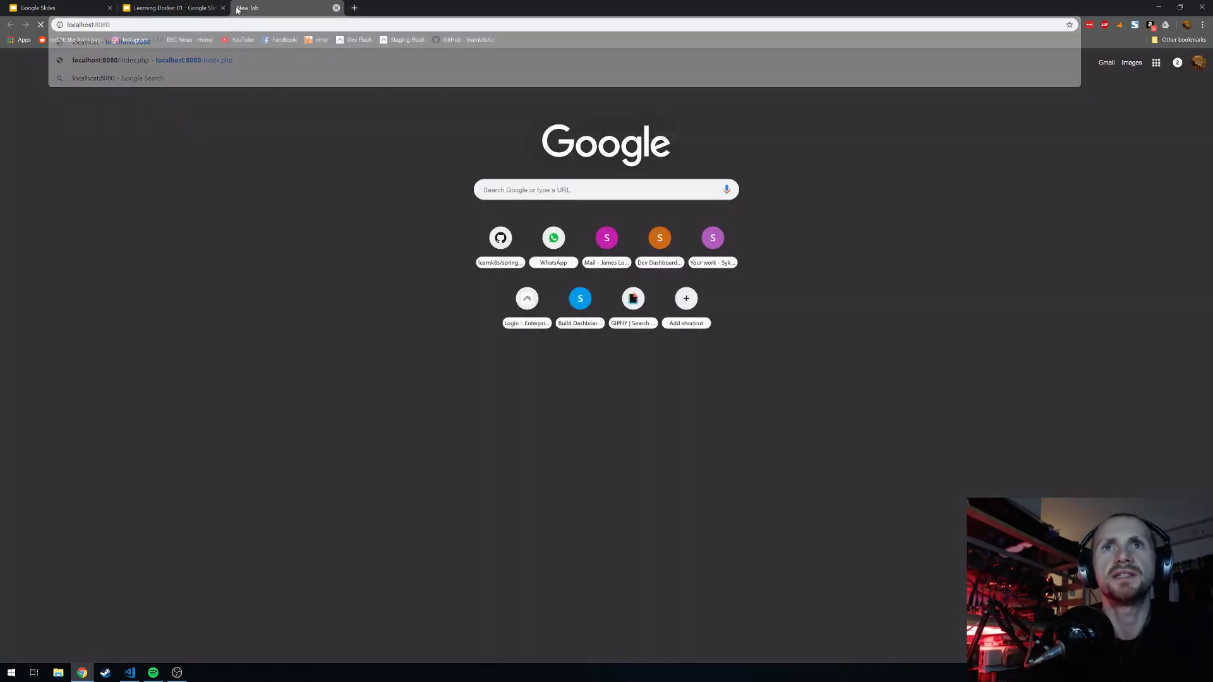
# Load localhost:8080 in Chrome and see the 'Welcome to nginx!' page
pyautogui.press('Return')
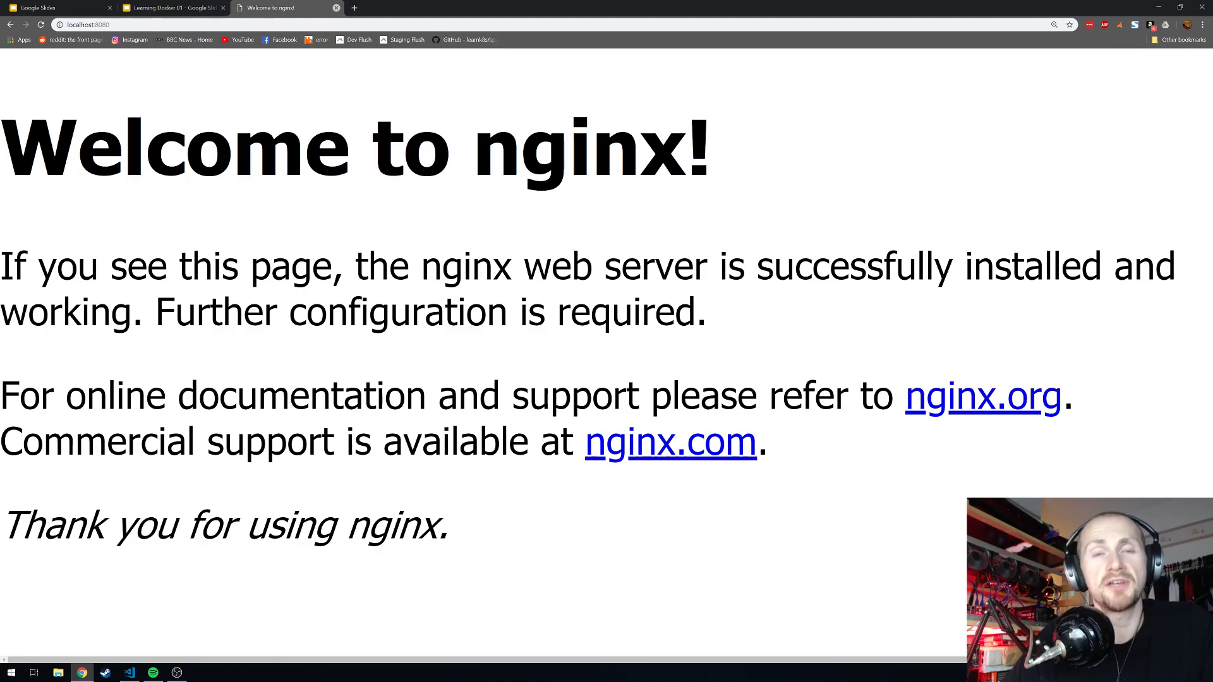
pyautogui.click(129, 671)
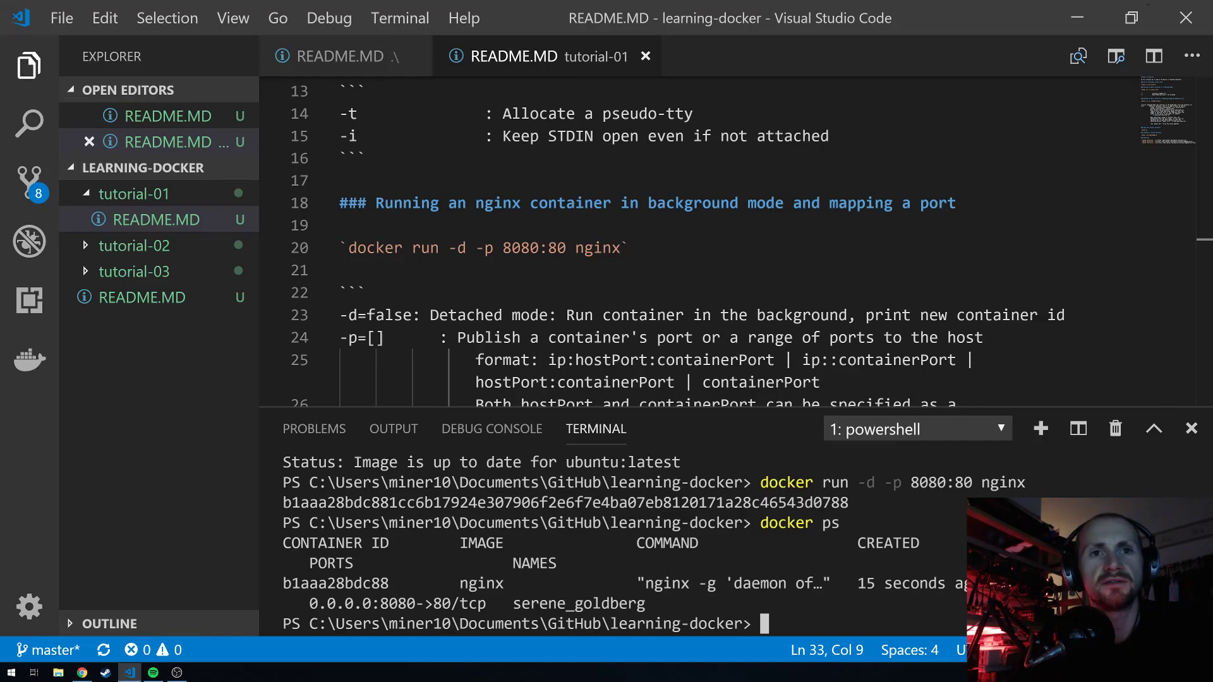
# Run docker stop with the nginx container ID copied from the docker ps output
pyautogui.write('docker')
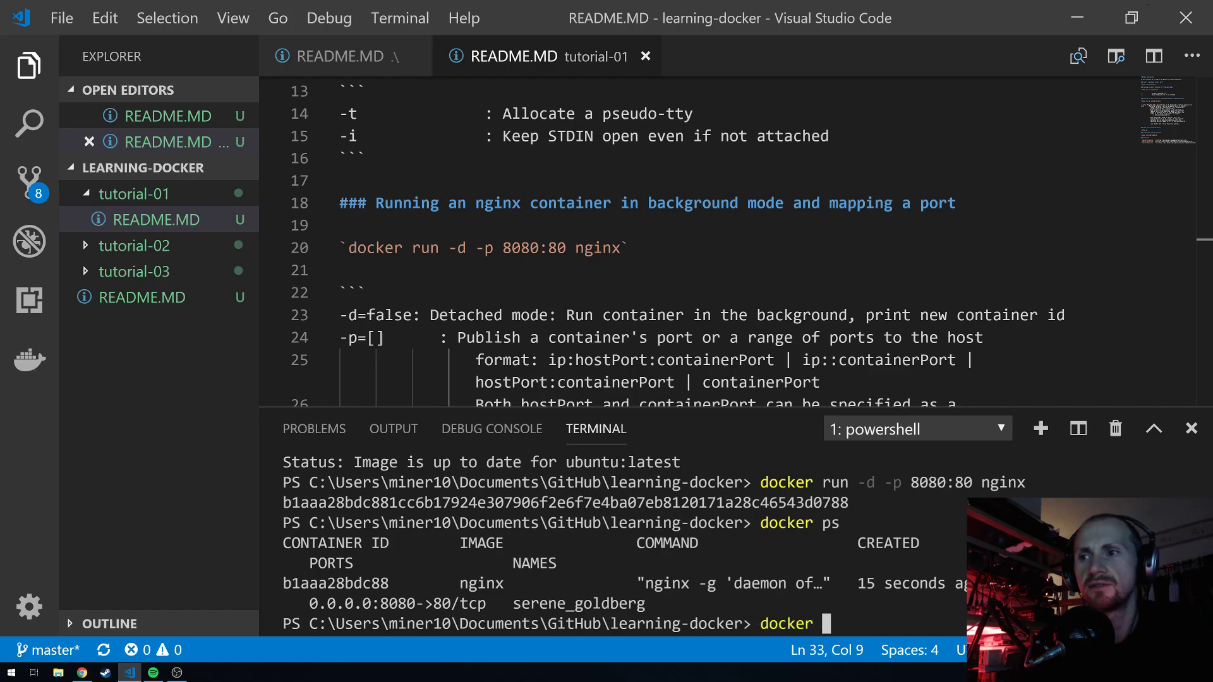
pyautogui.write('stop')
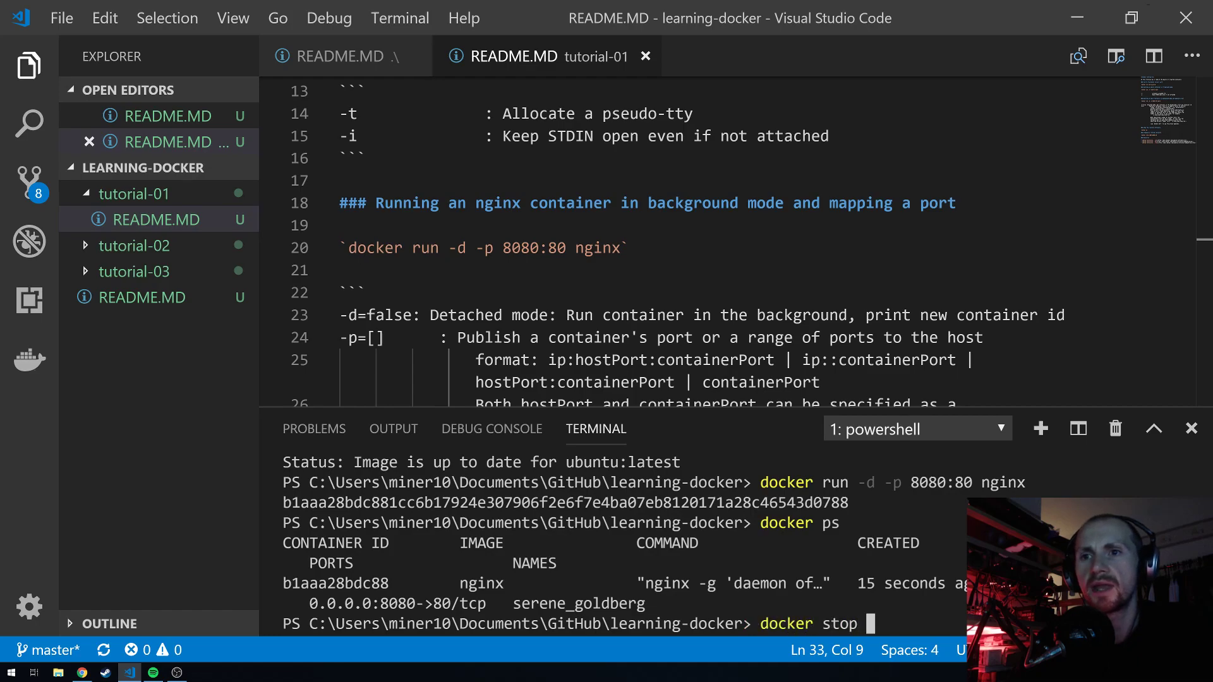
pyautogui.doubleClick(335, 583)
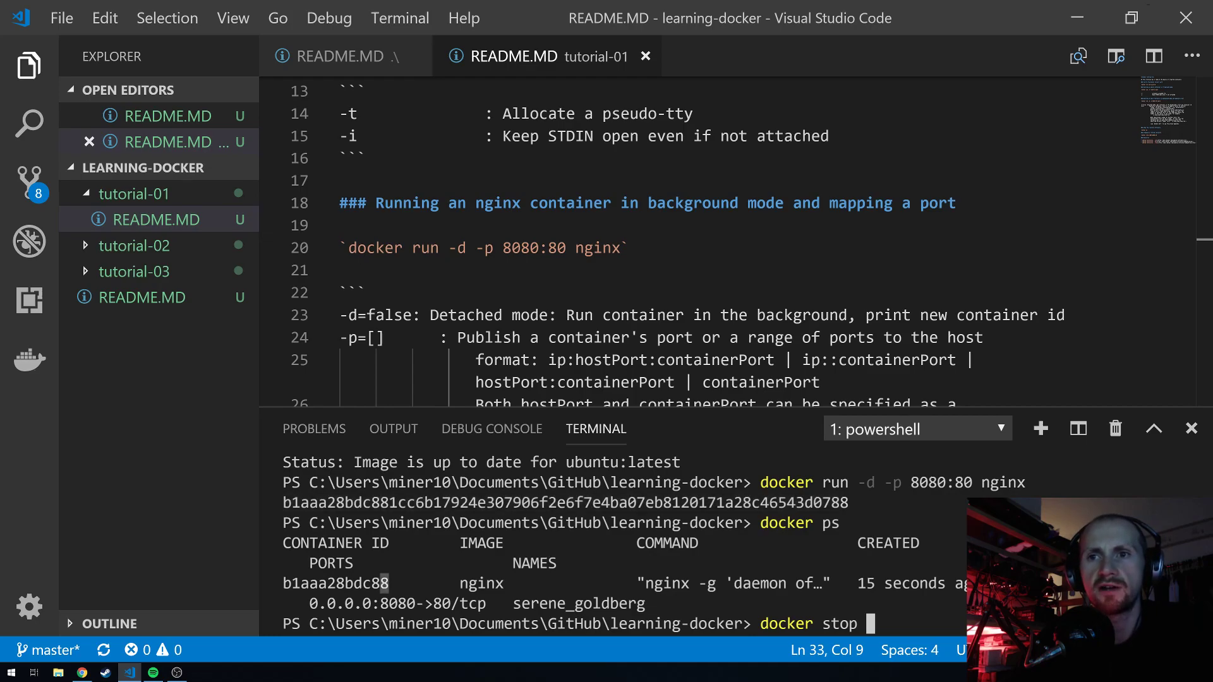
pyautogui.doubleClick(336, 583)
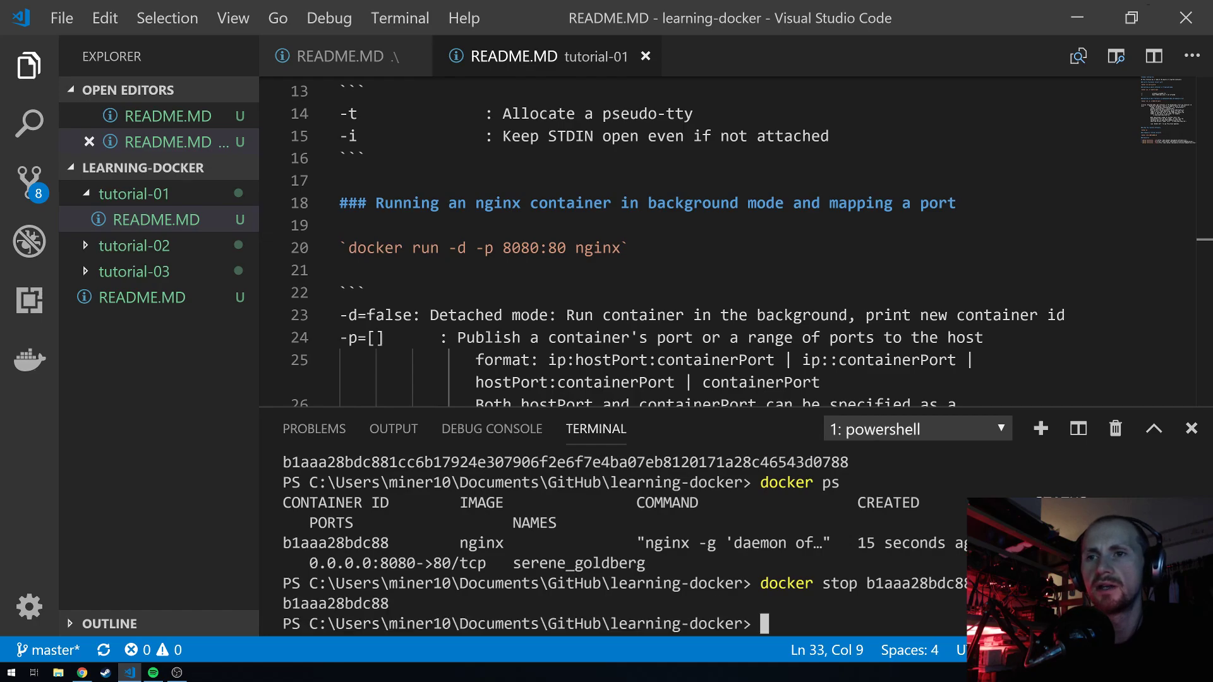
pyautogui.write('docker')
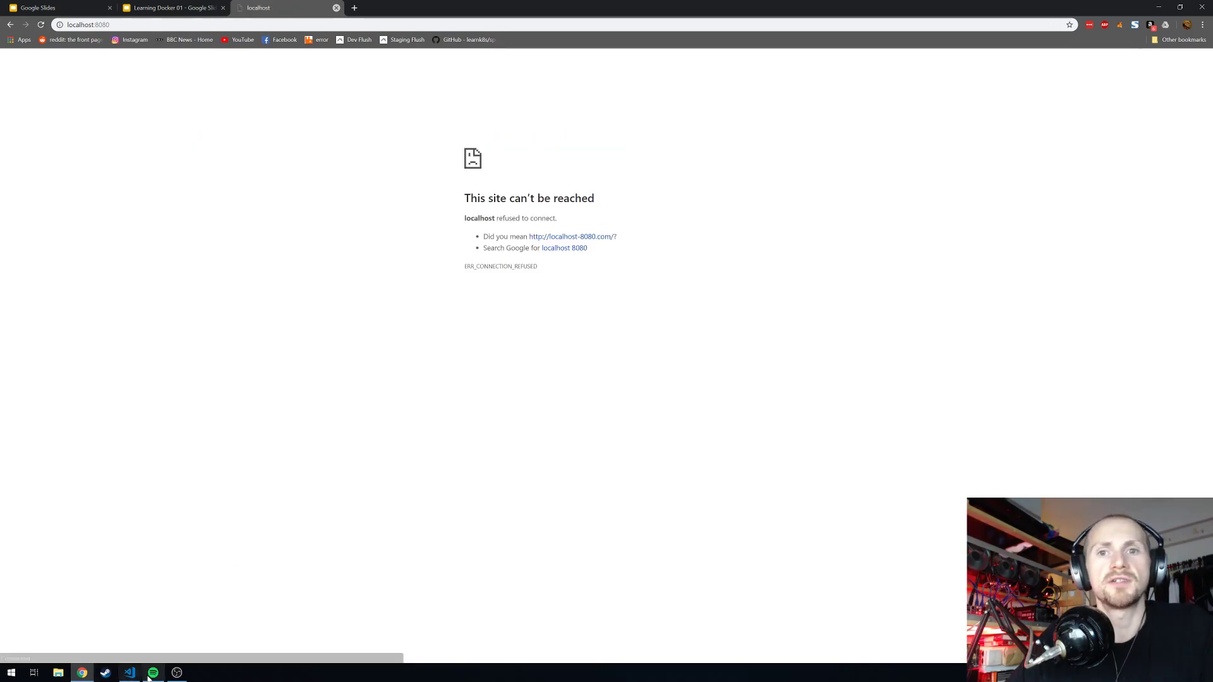
pyautogui.moveTo(129, 671)
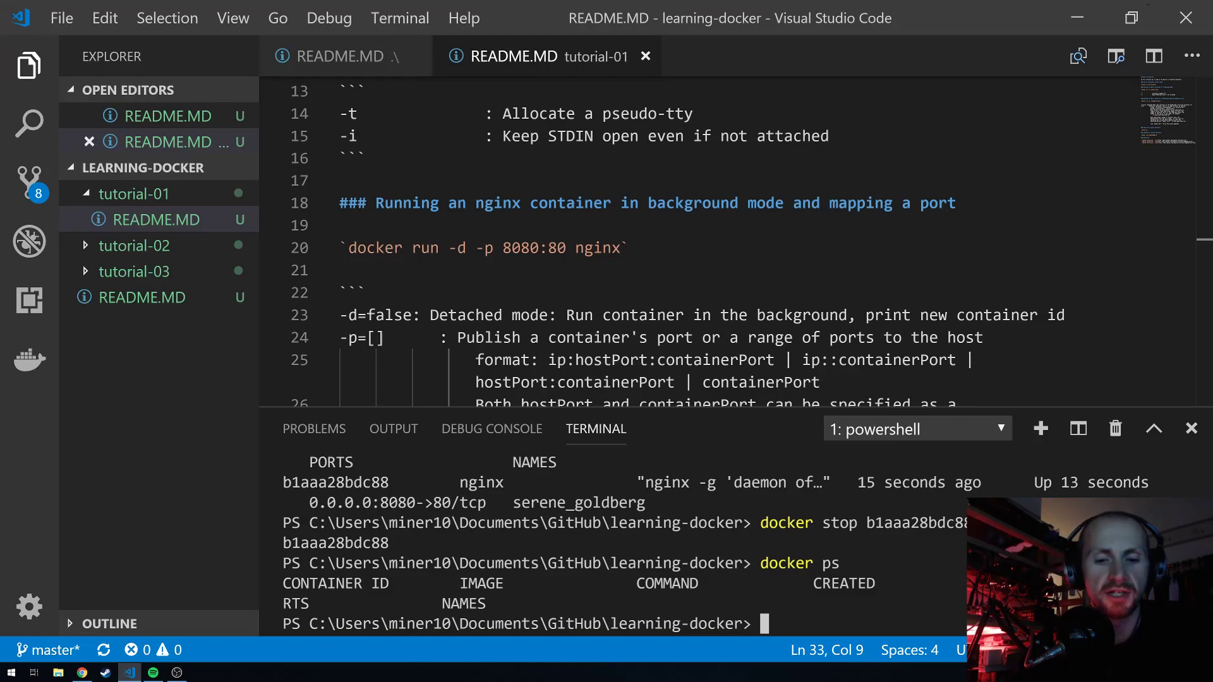
# Run docker ps and docker images, then select the hello-world image name
pyautogui.write('d')
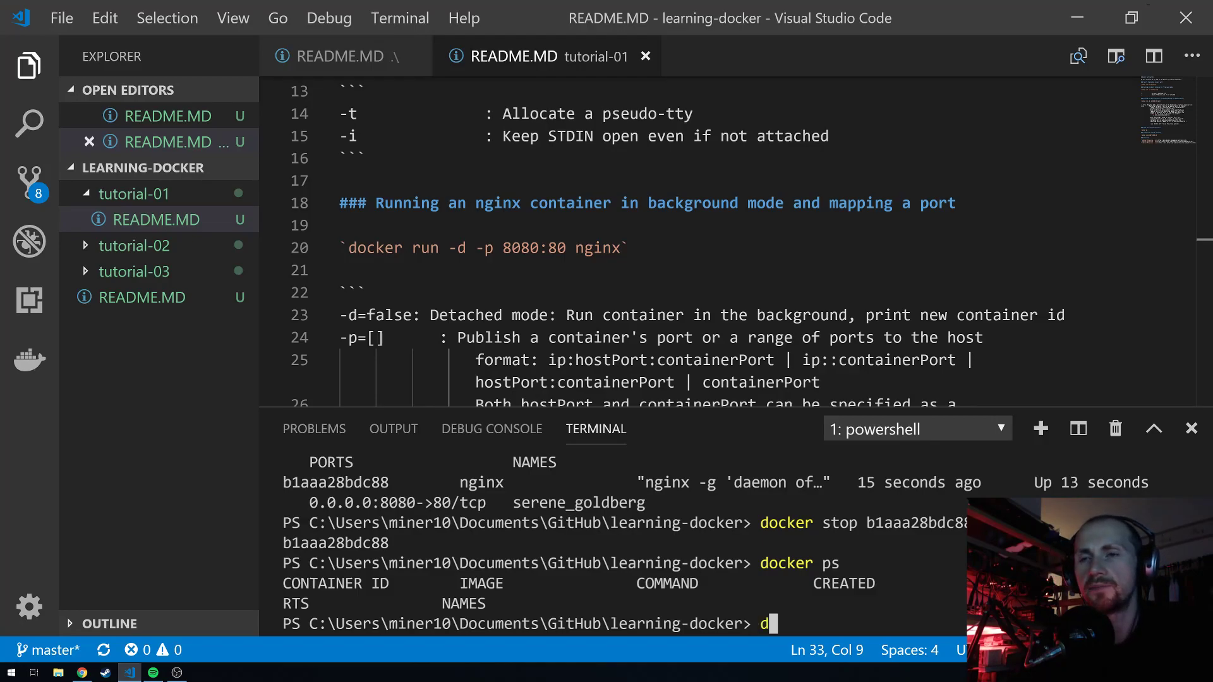
pyautogui.press('Backspace')
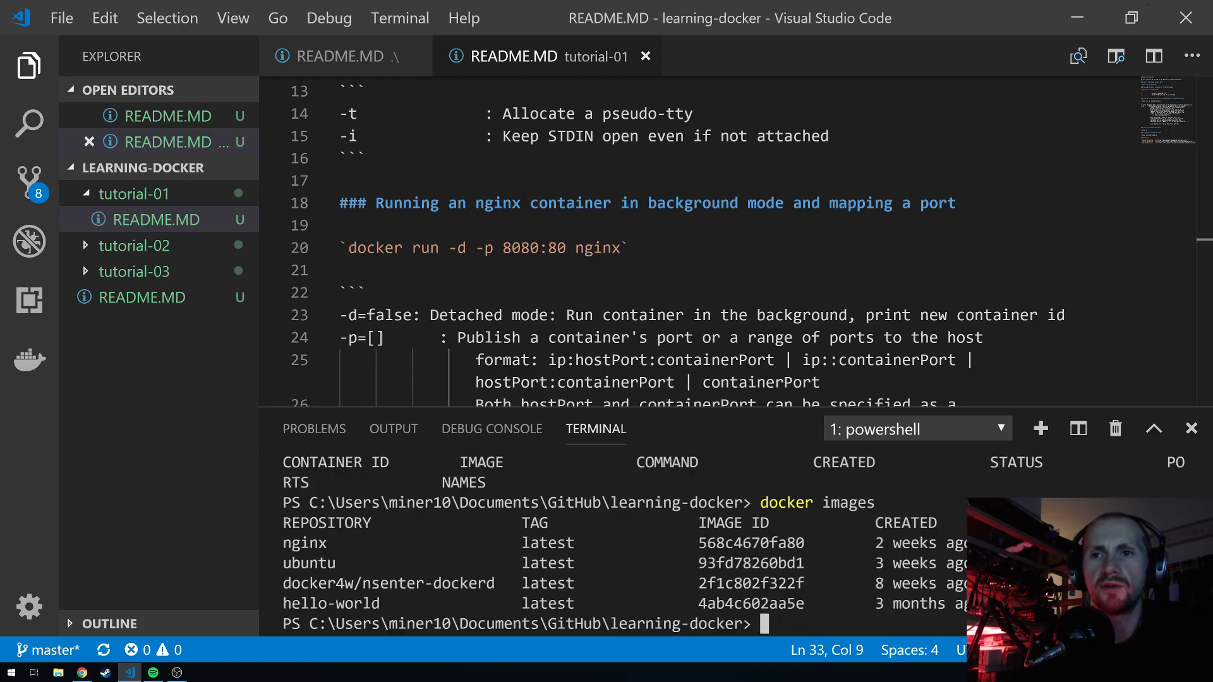
pyautogui.doubleClick(331, 604)
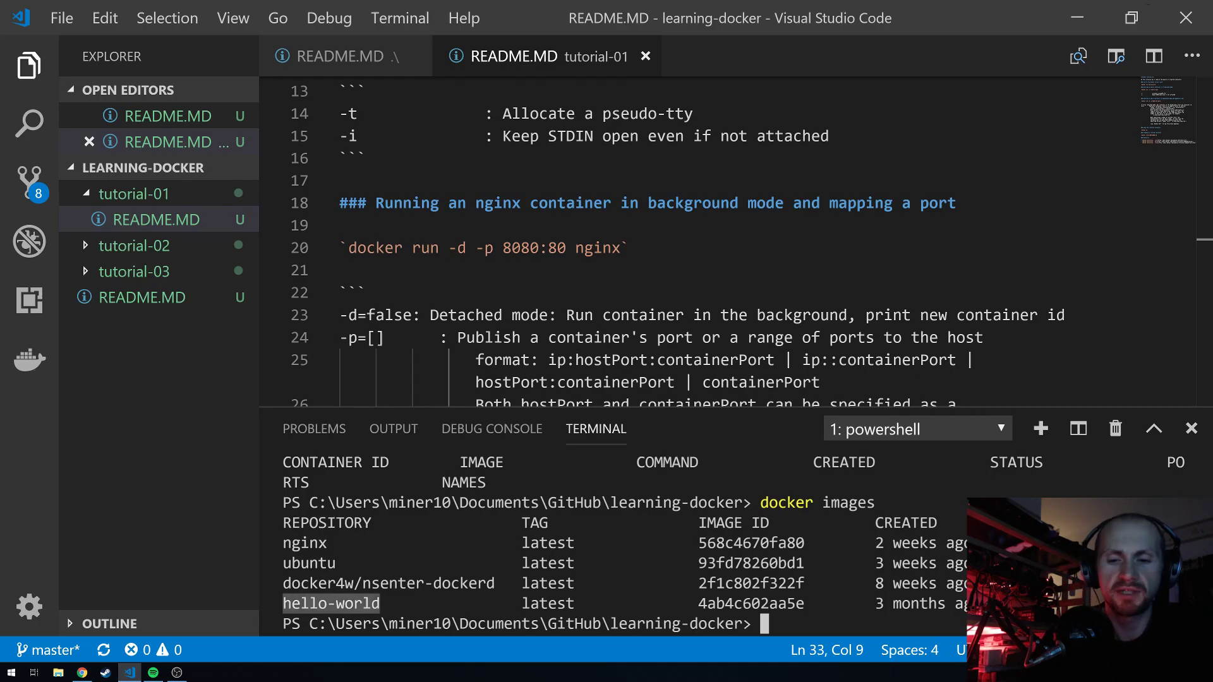
# Try removing the hello-world image with 'docker rmi hello-world', which hits a conflict error
pyautogui.write('docker r')
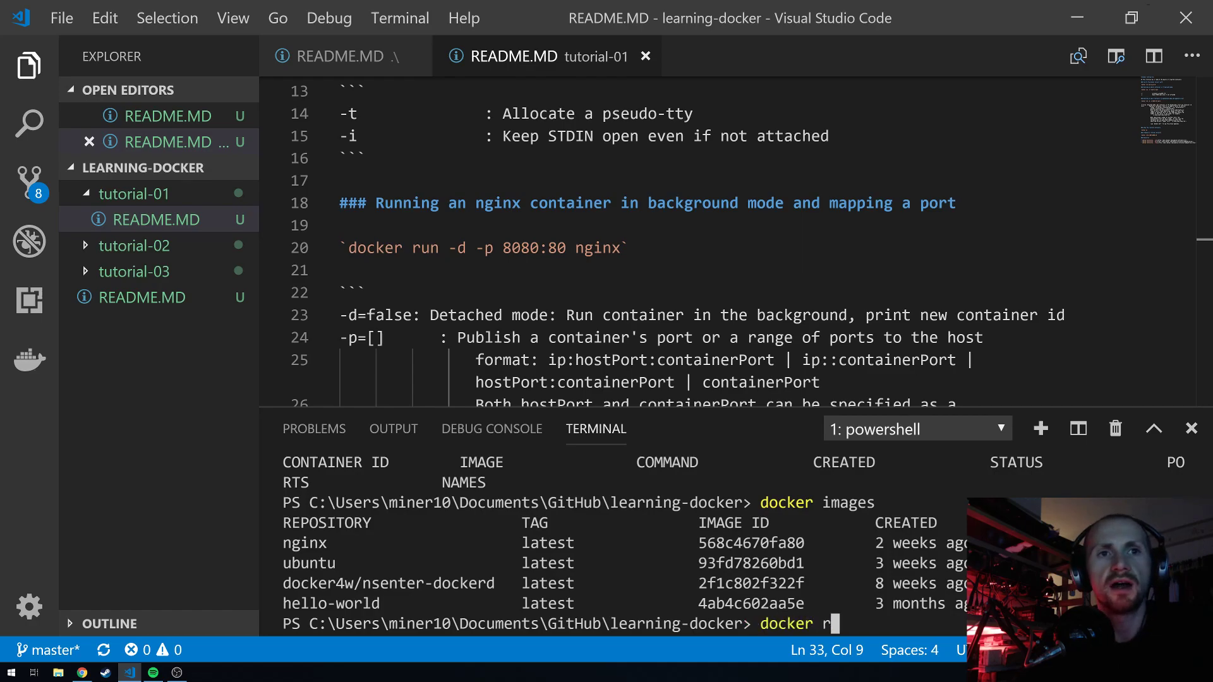
pyautogui.write('mi')
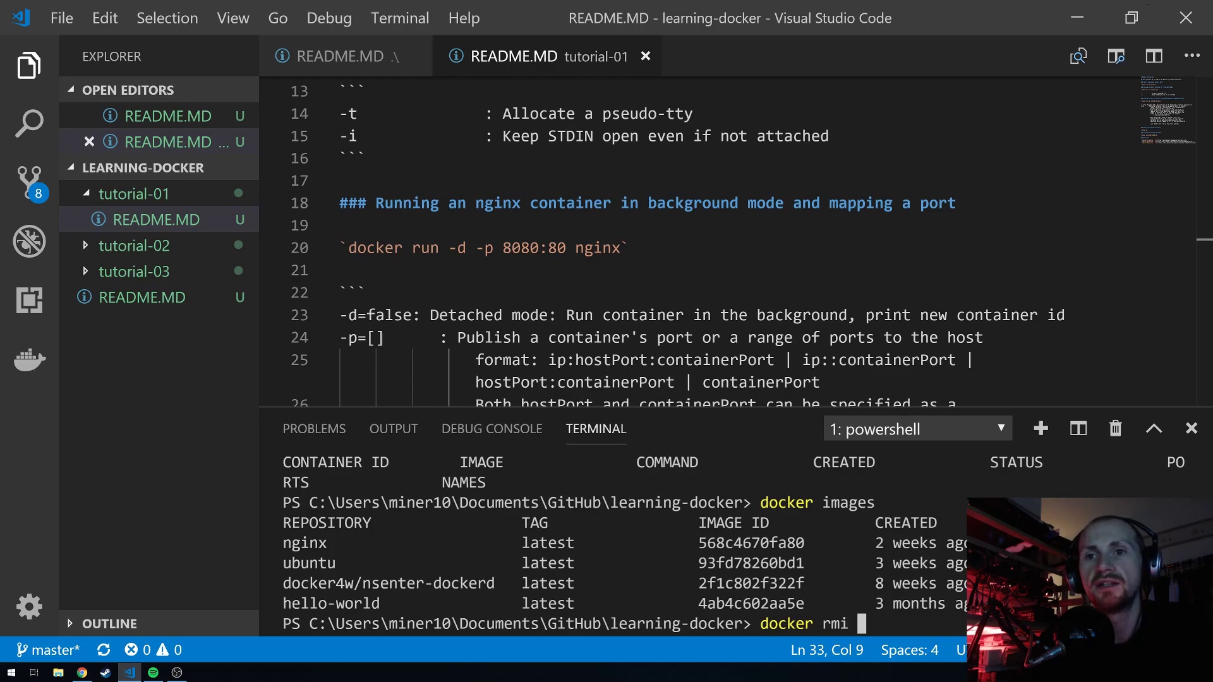
pyautogui.write('hello-')
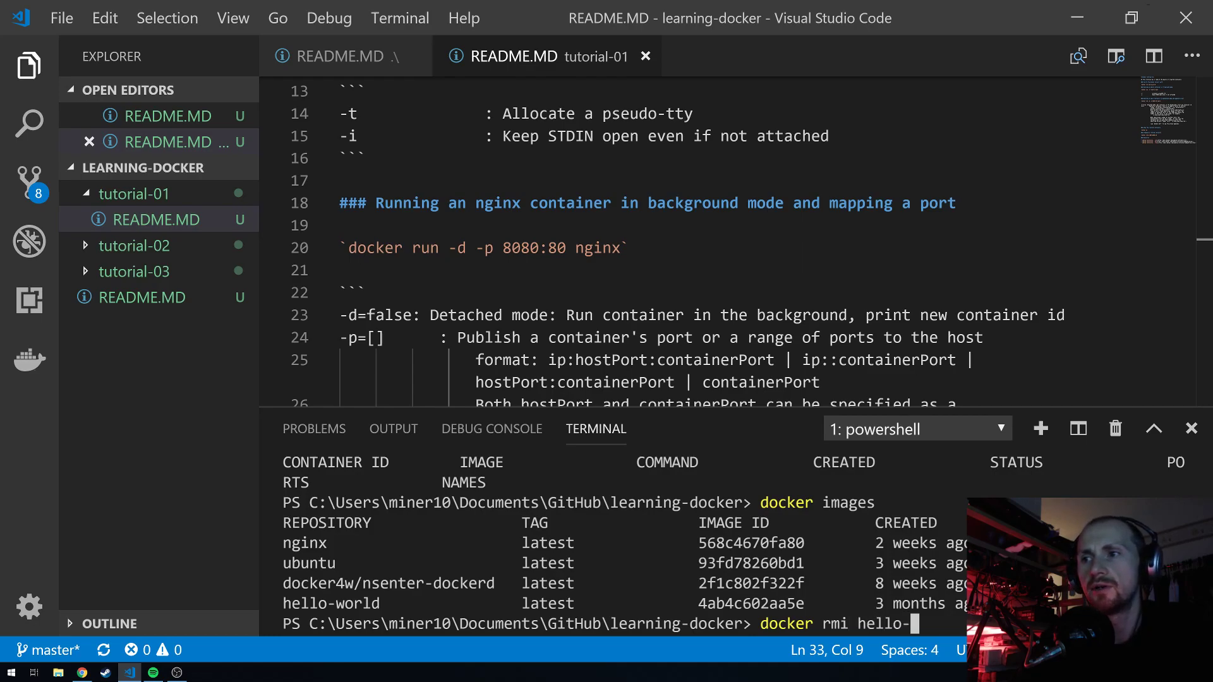
pyautogui.press('Return')
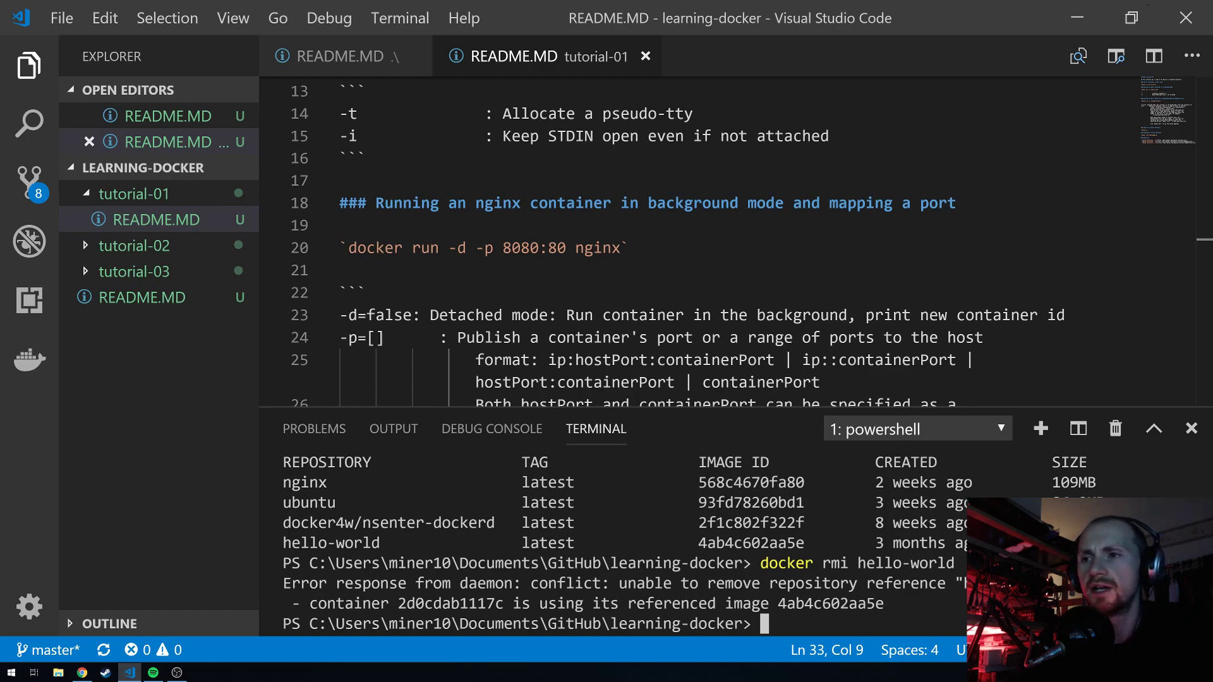
# Retry 'docker rmi hello-world', then list images to confirm only nginx, ubuntu and nsenter-dockerd remain
pyautogui.write('docker')
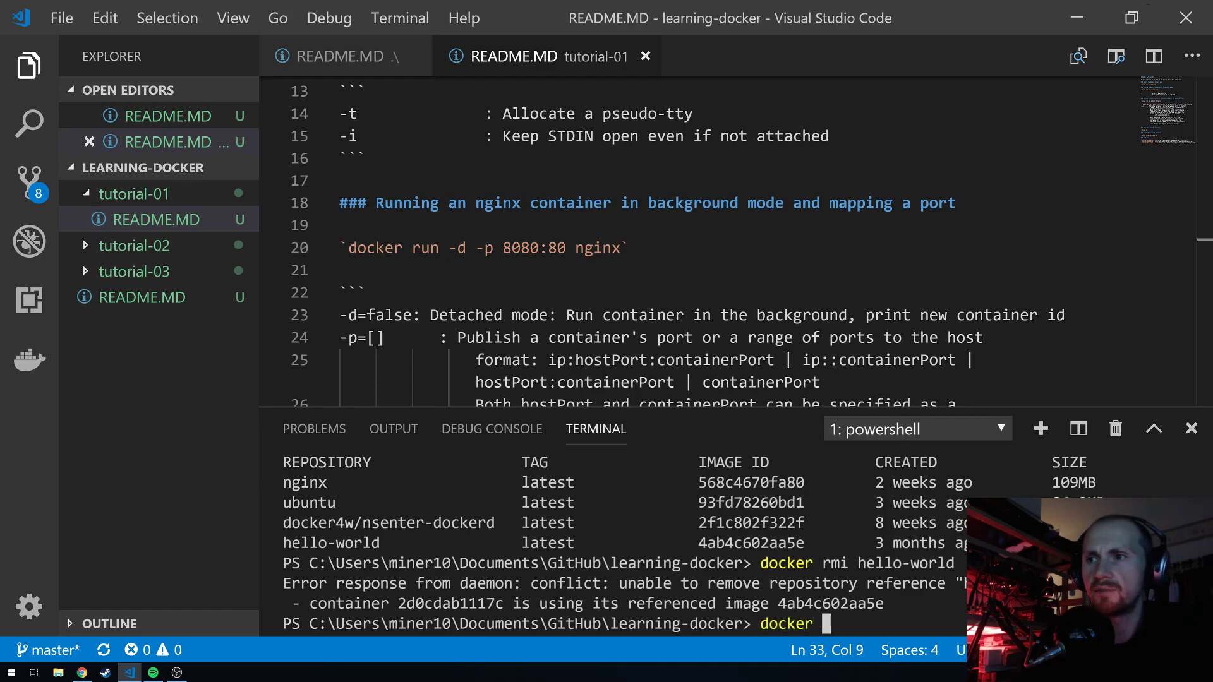
pyautogui.write('rmi h')
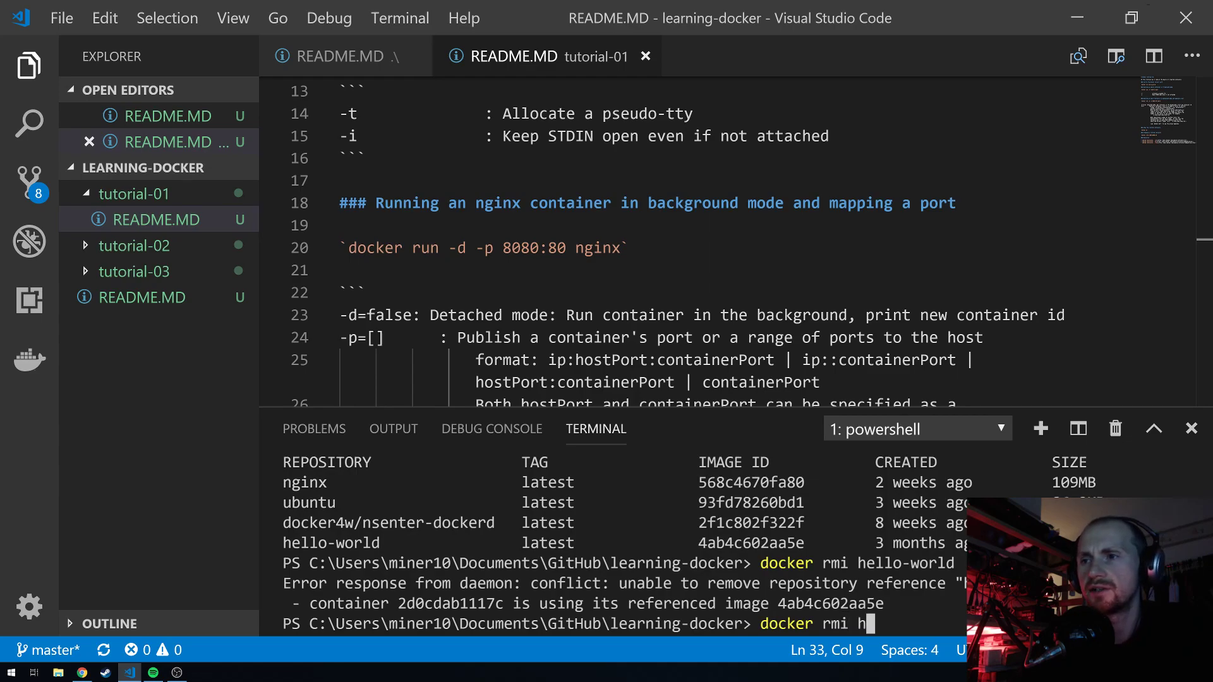
pyautogui.write('ello-world -')
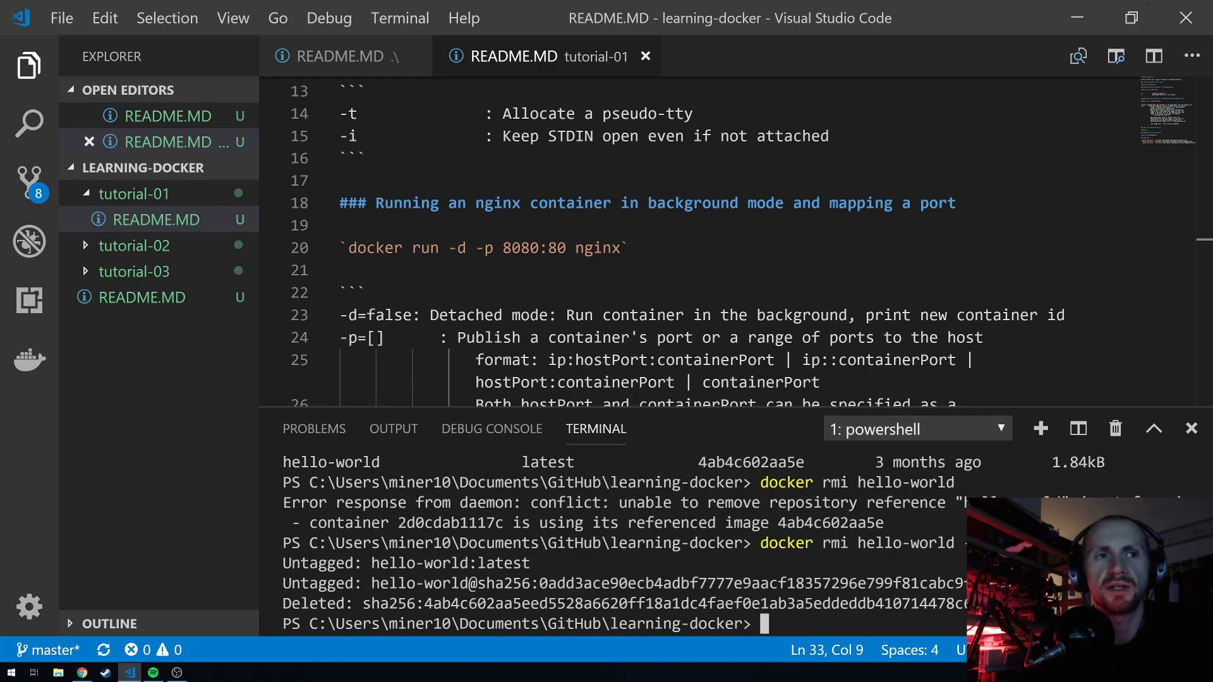
pyautogui.write('docker i')
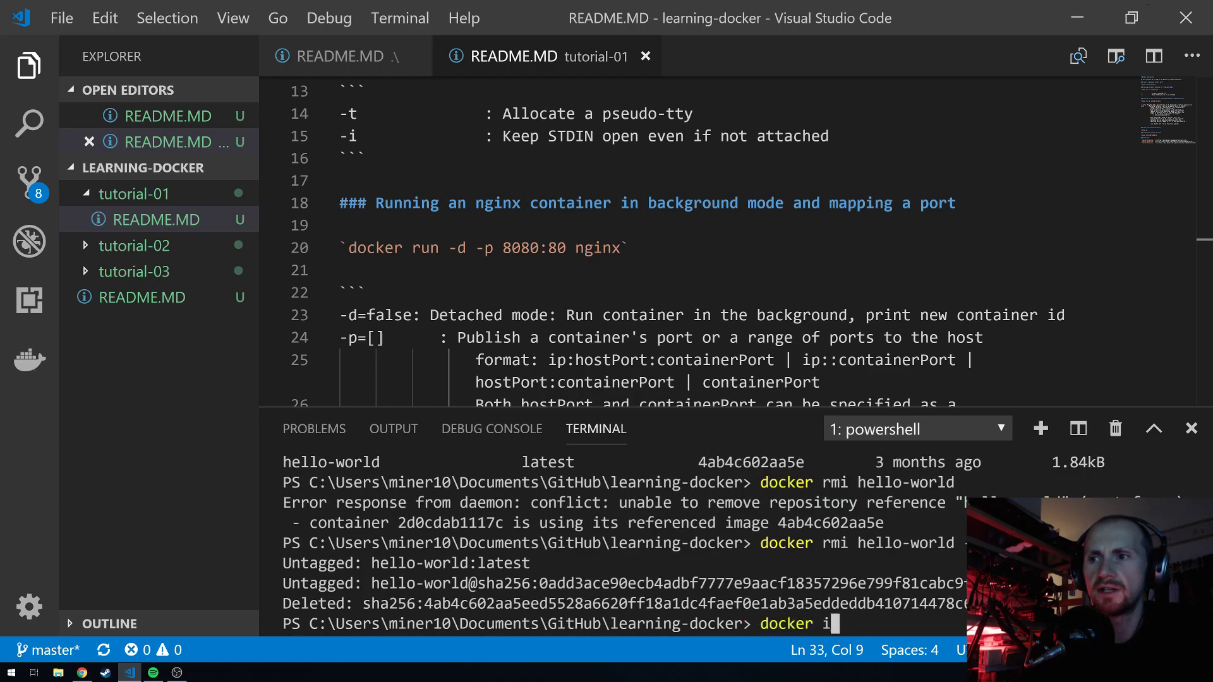
pyautogui.press('Return')
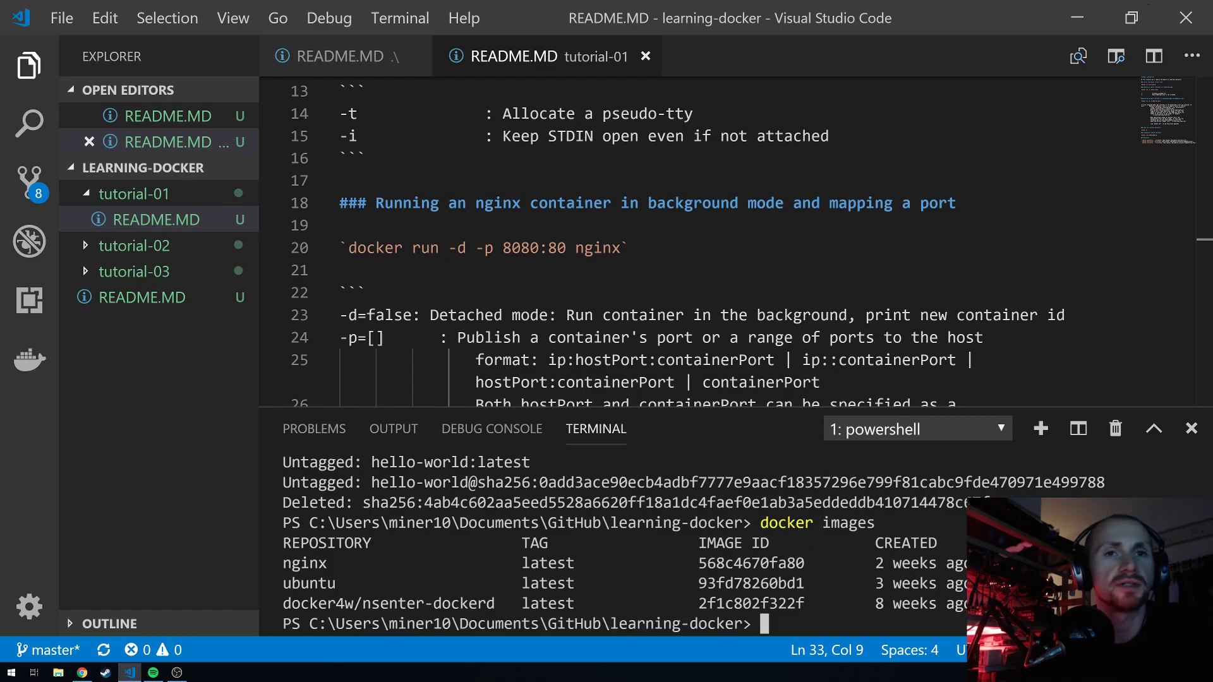